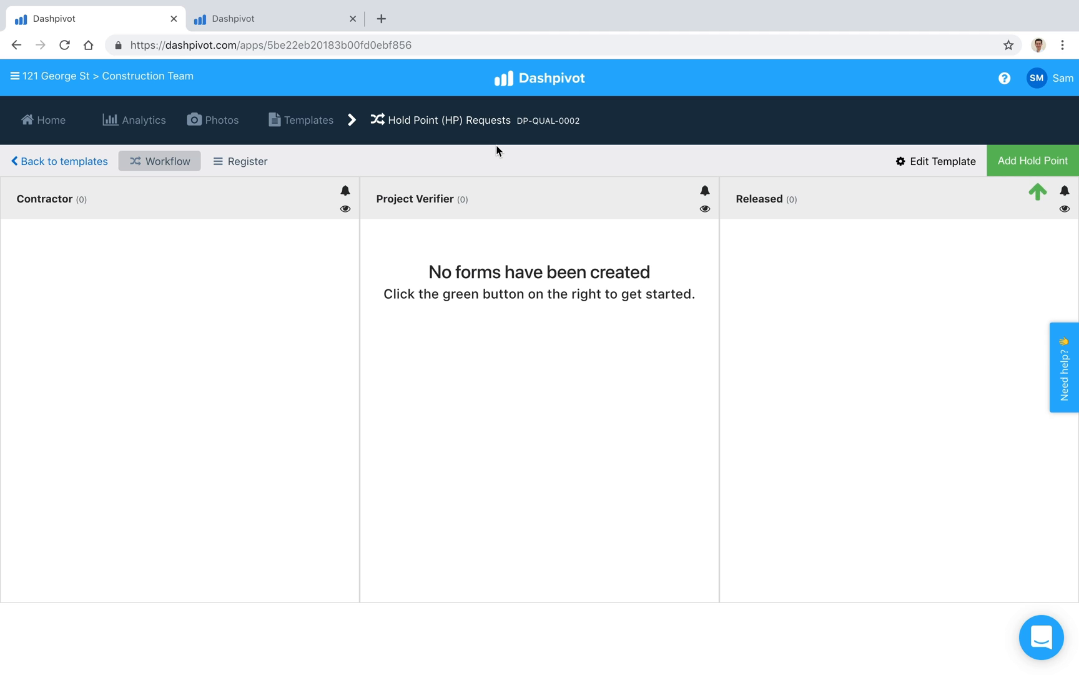
mouse_move(252, 241)
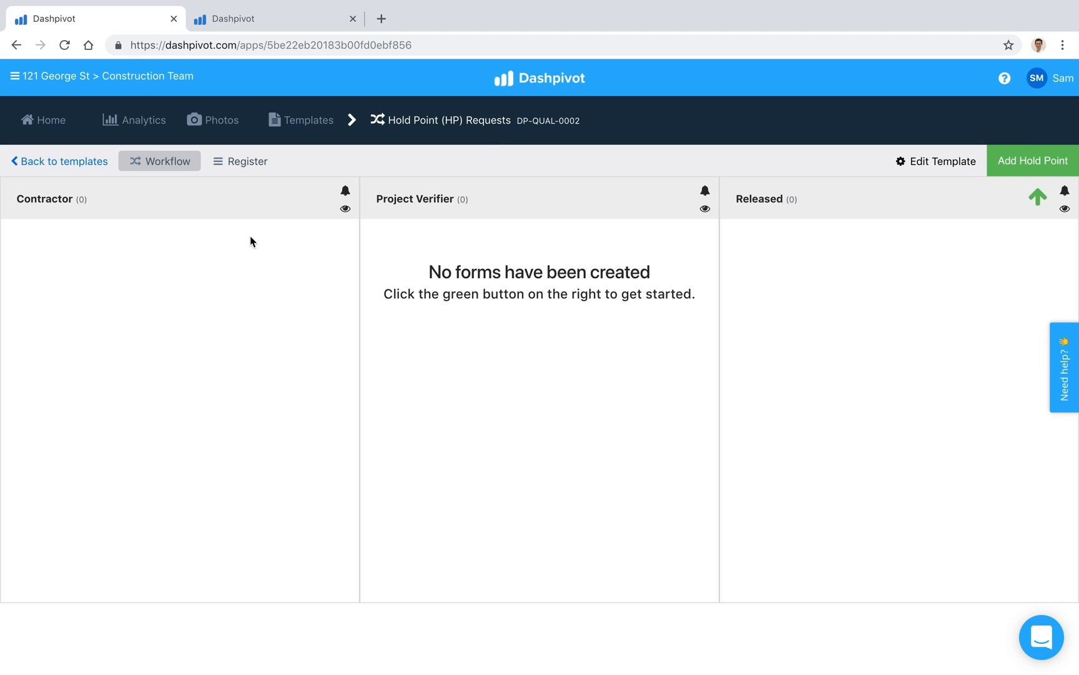
mouse_move(777, 298)
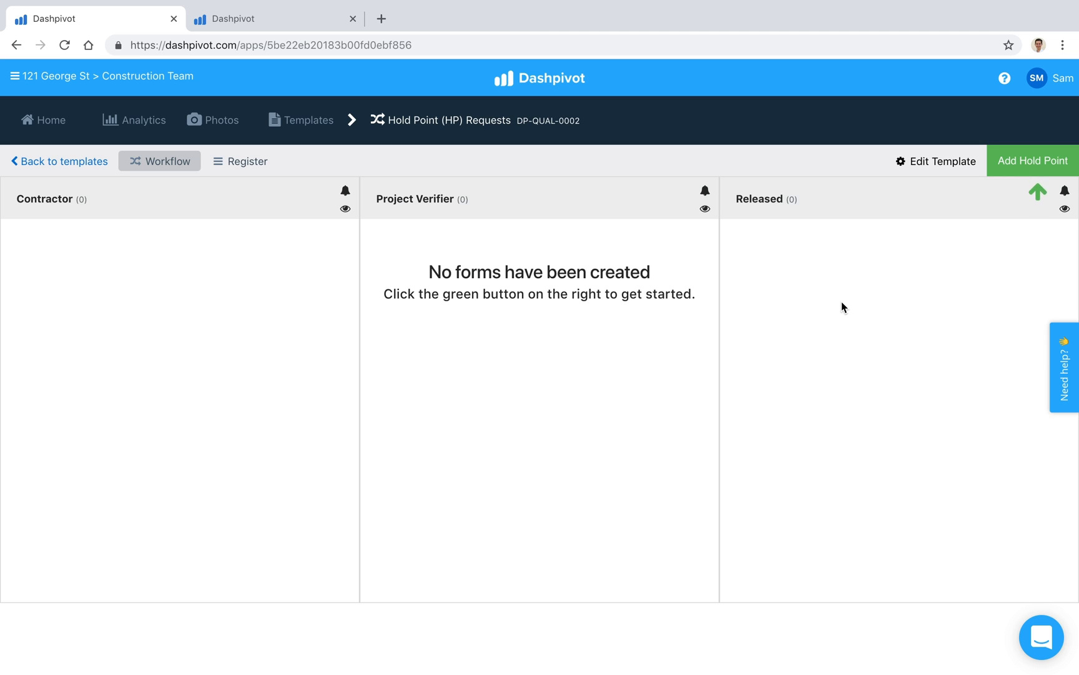
mouse_move(456, 201)
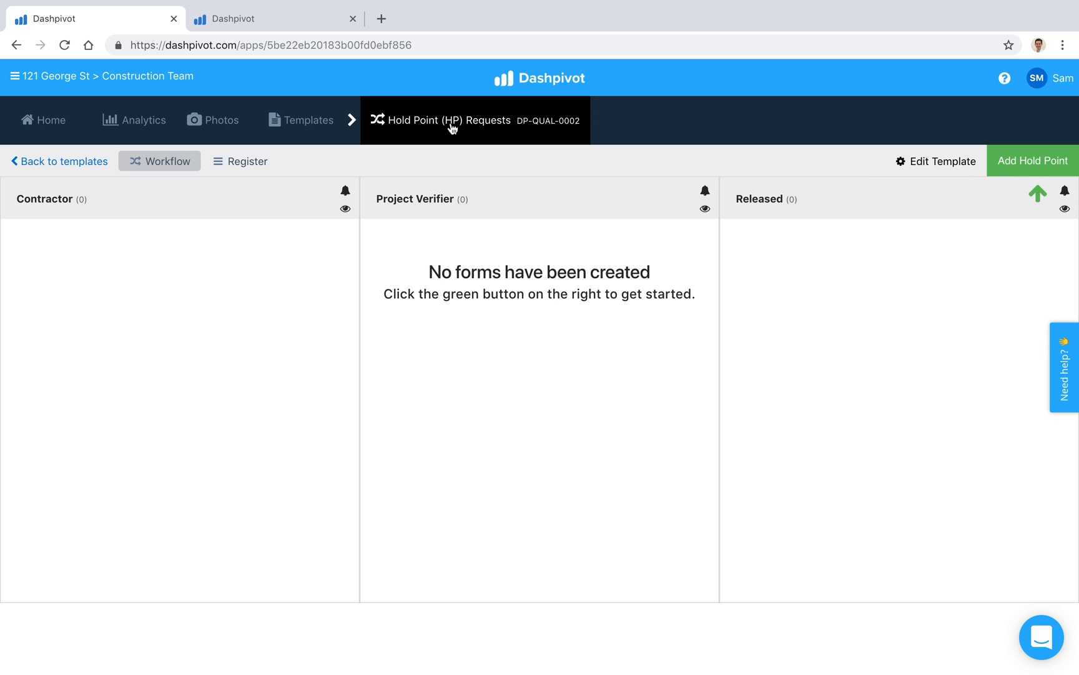
mouse_move(434, 153)
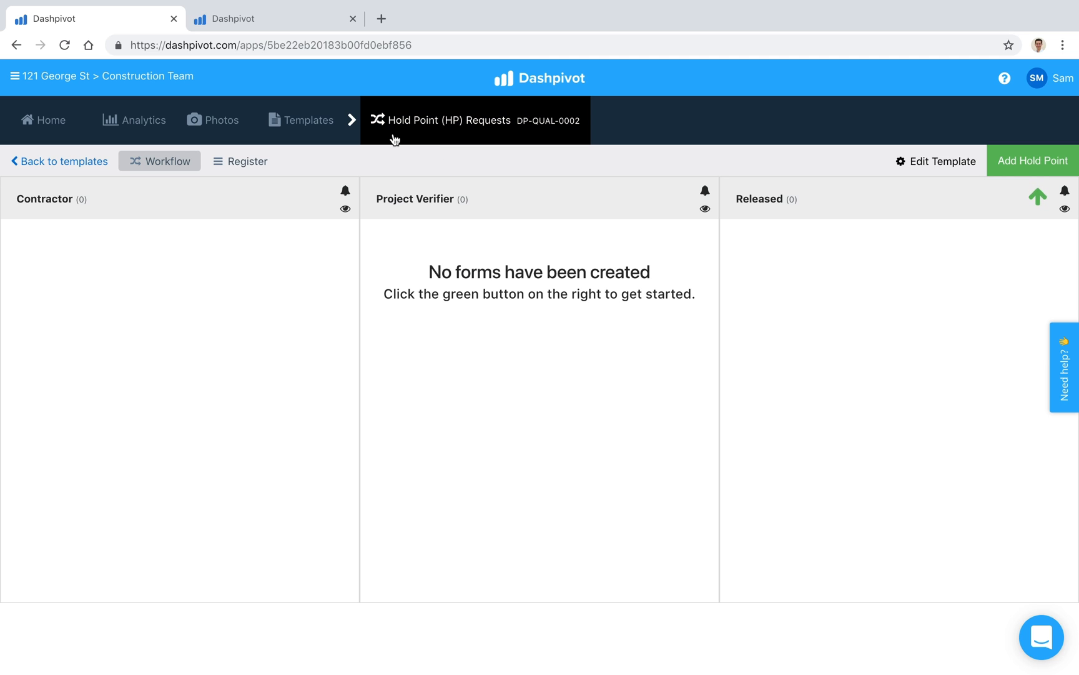
mouse_move(438, 137)
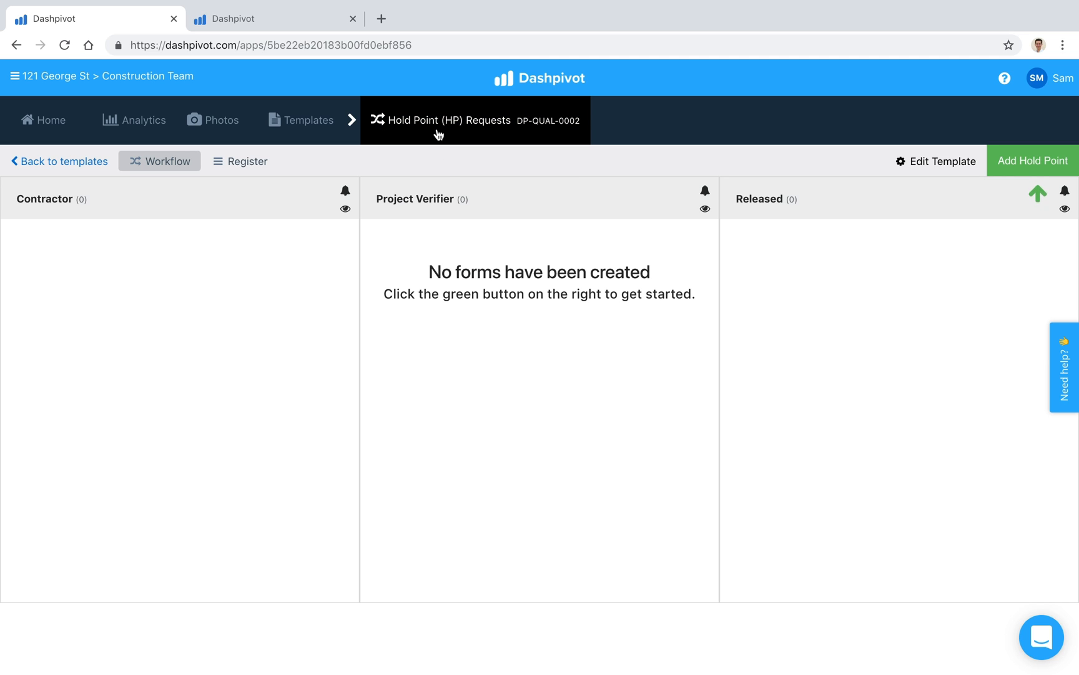
mouse_move(818, 288)
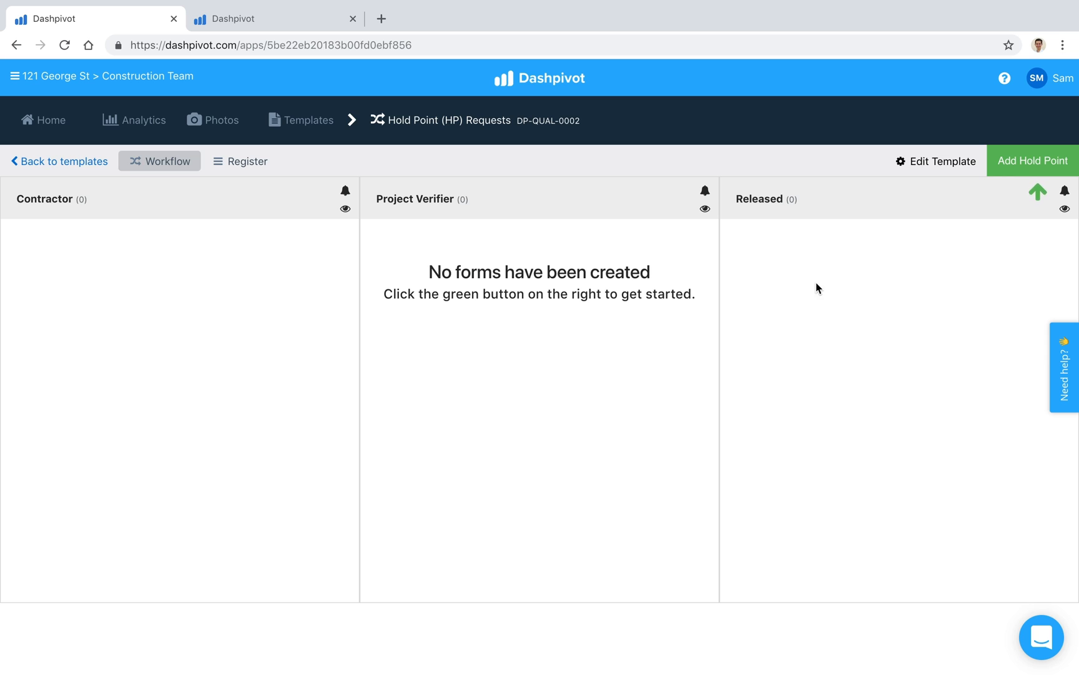
mouse_move(576, 330)
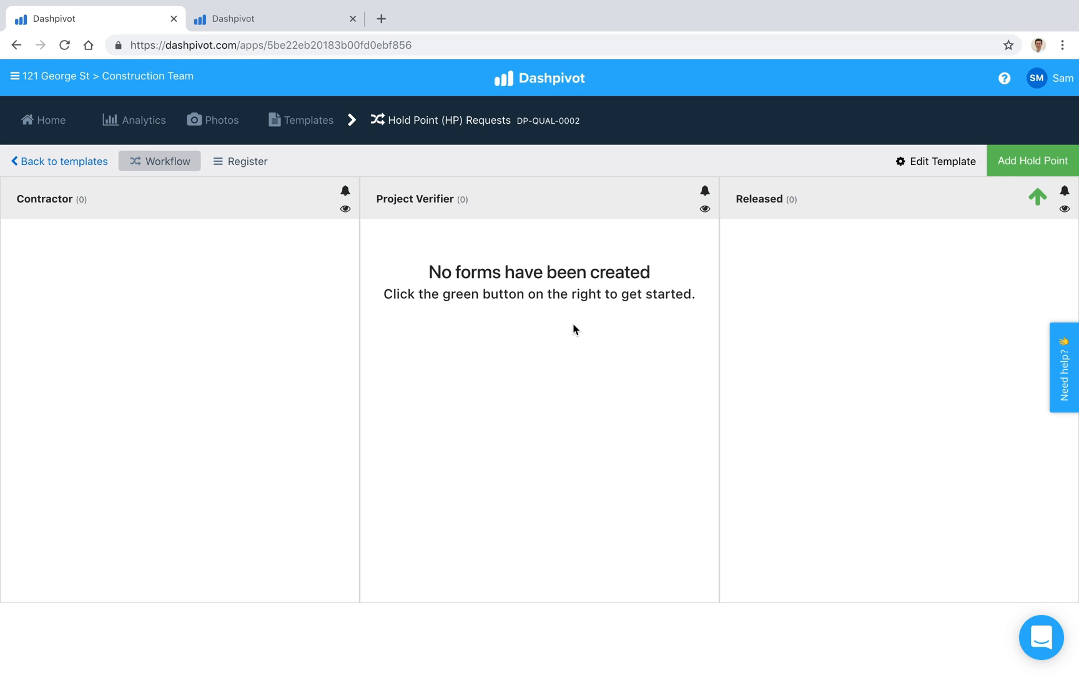
mouse_move(466, 390)
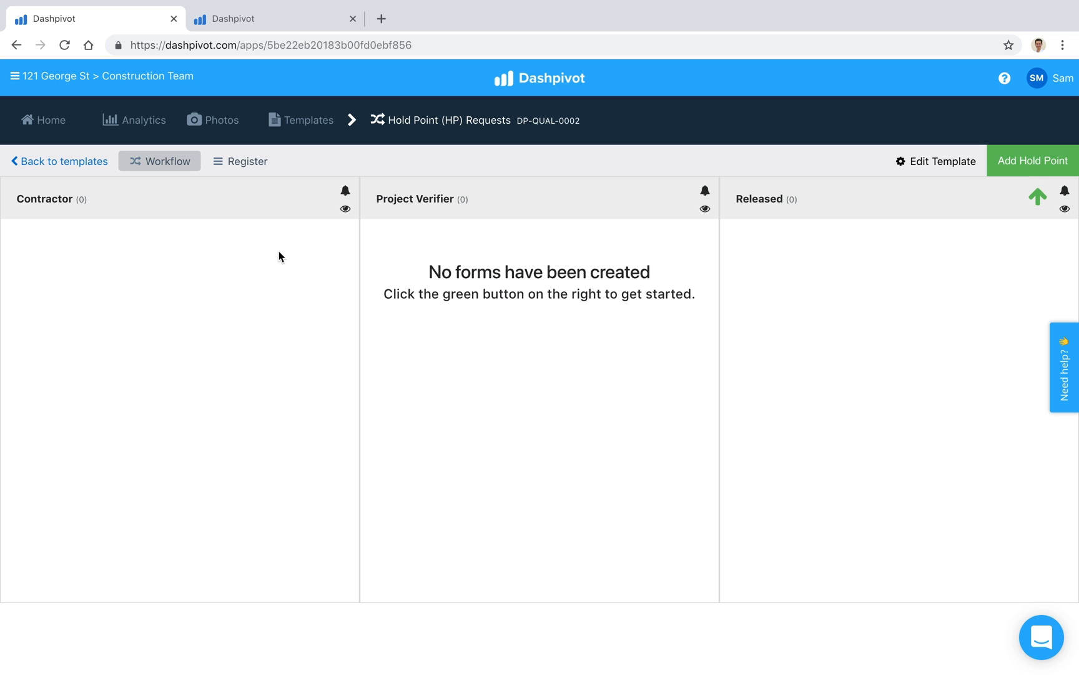
mouse_move(210, 304)
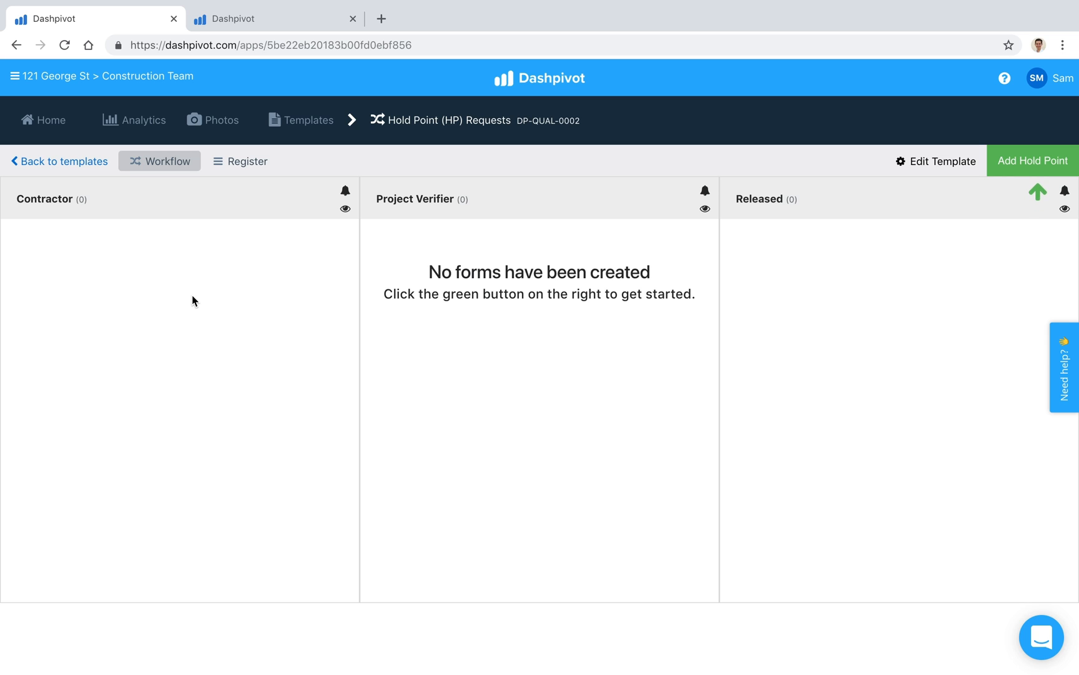
mouse_move(468, 334)
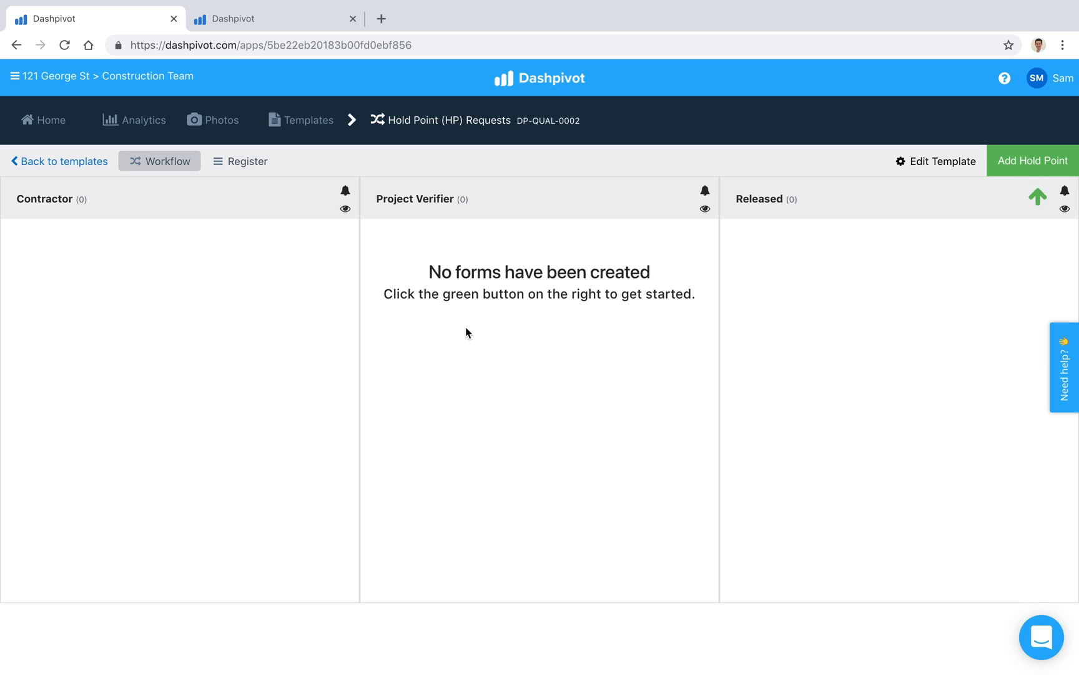
mouse_move(860, 275)
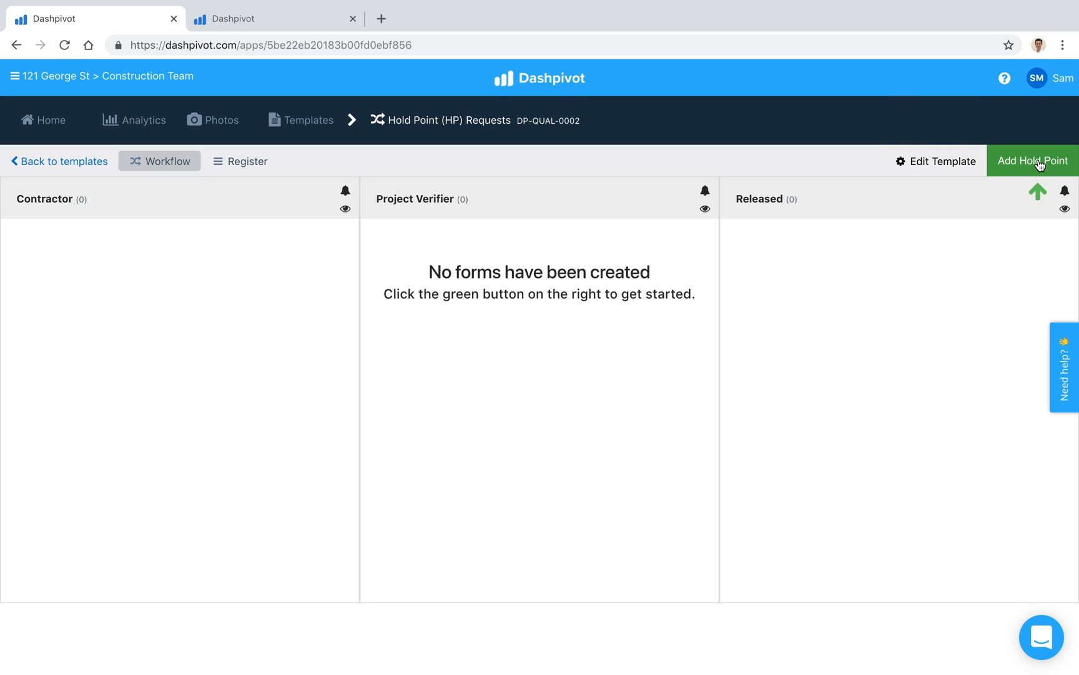
Create a Hold Point request with Lot No 123, reference SPEC-A-01, inspection date 07/11/2018 and save it.
click(1032, 160)
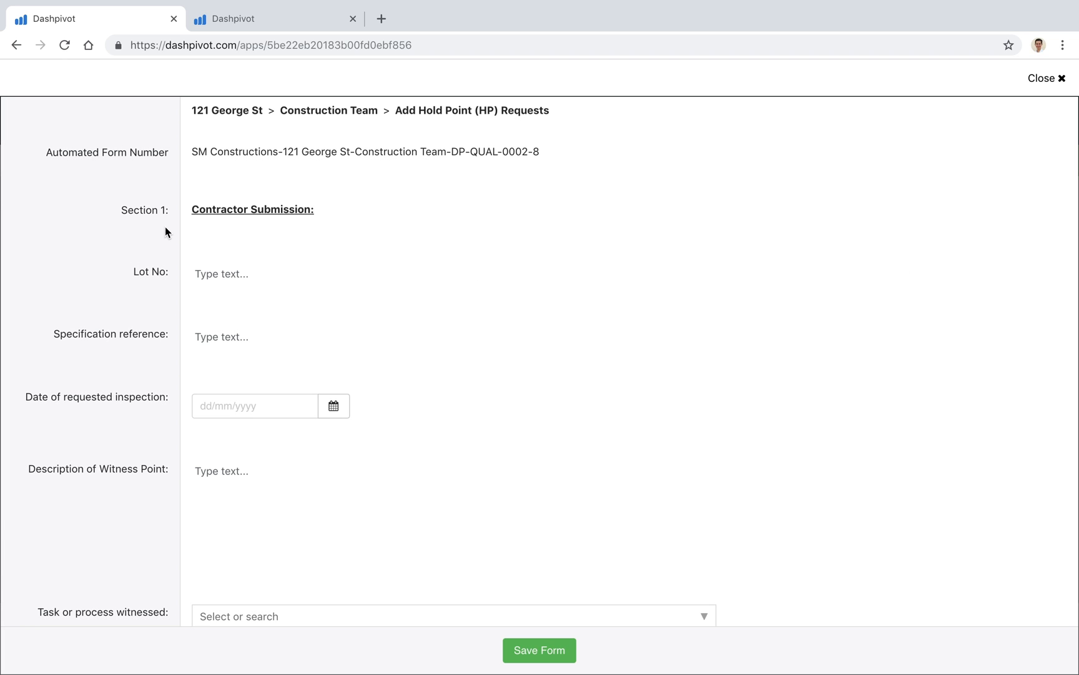
mouse_move(136, 320)
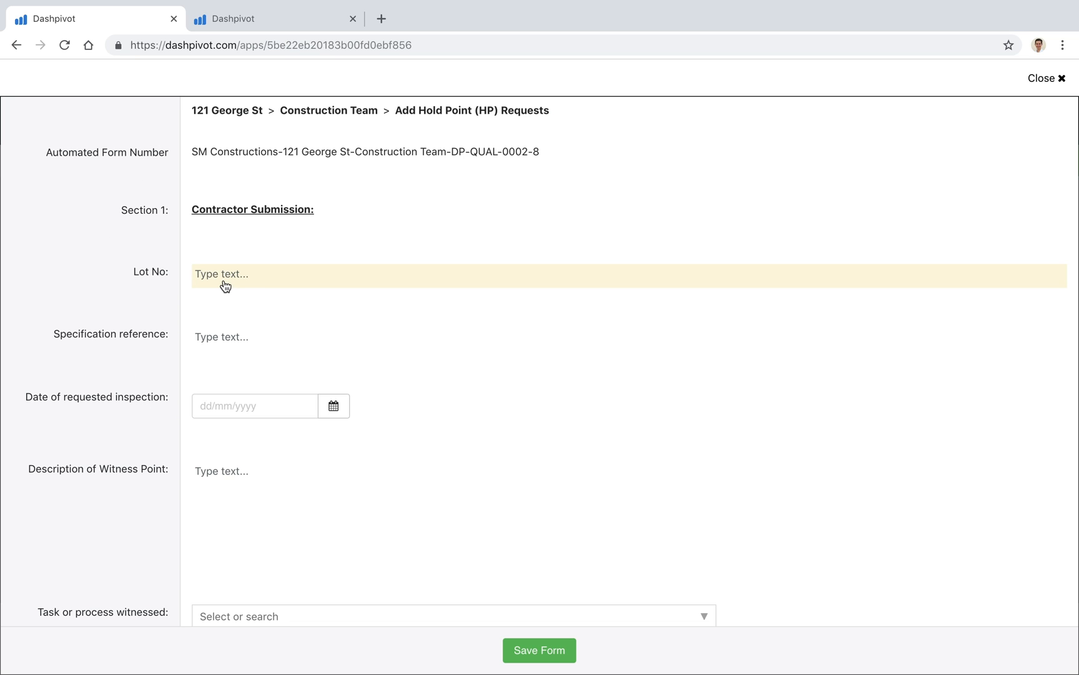
click(226, 276)
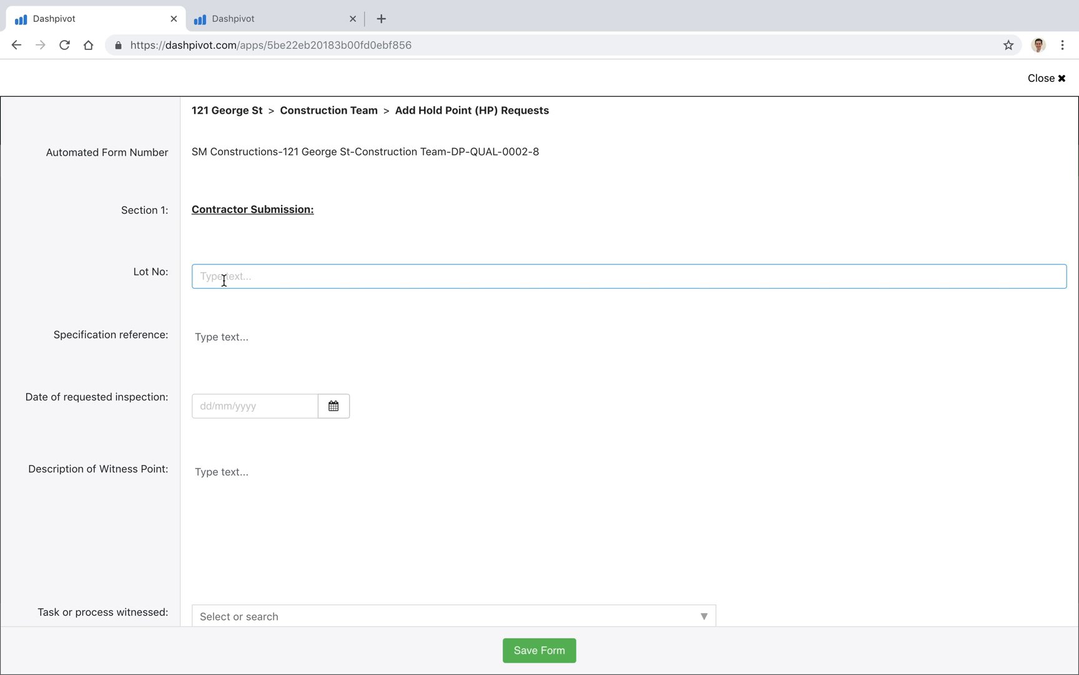
text(123)
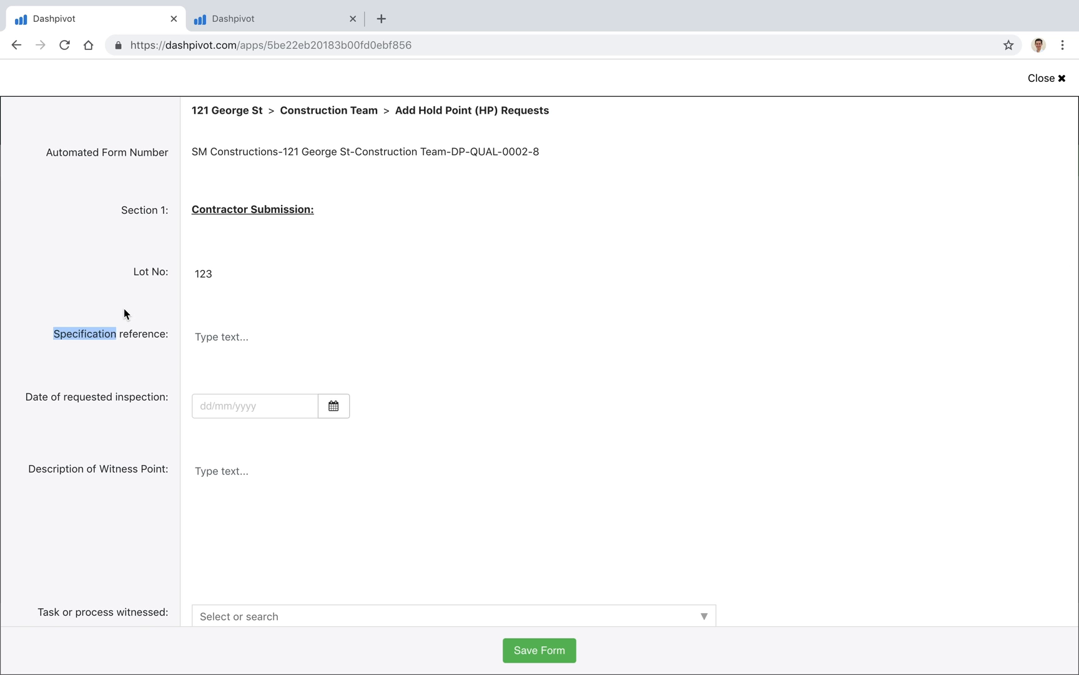
text(S)
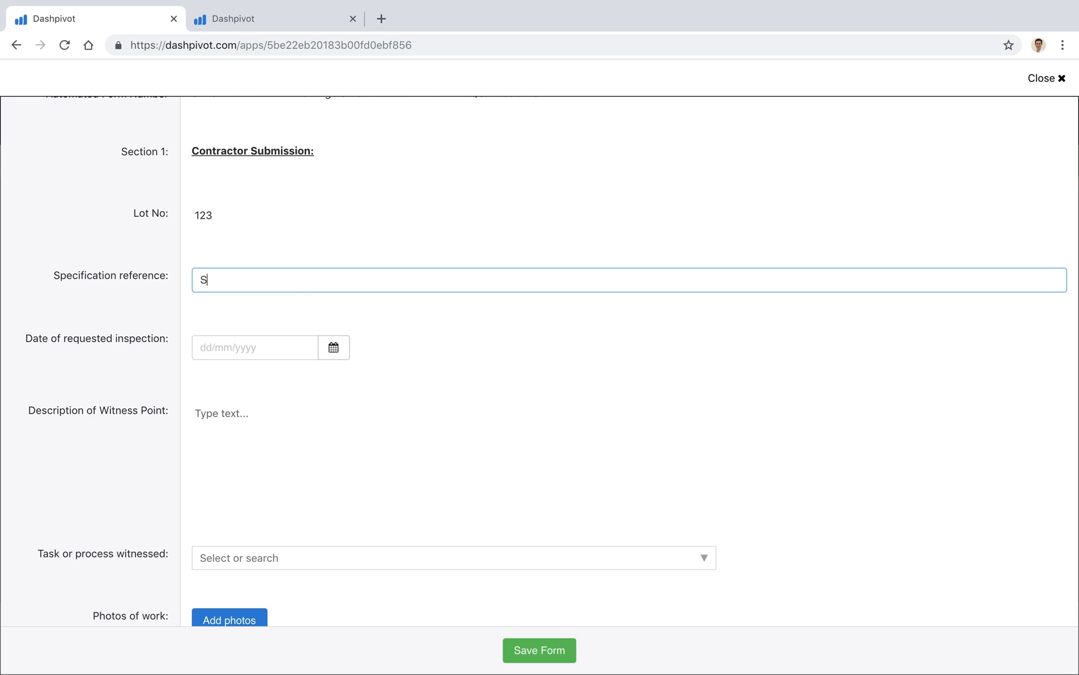
text(PEC-A-01)
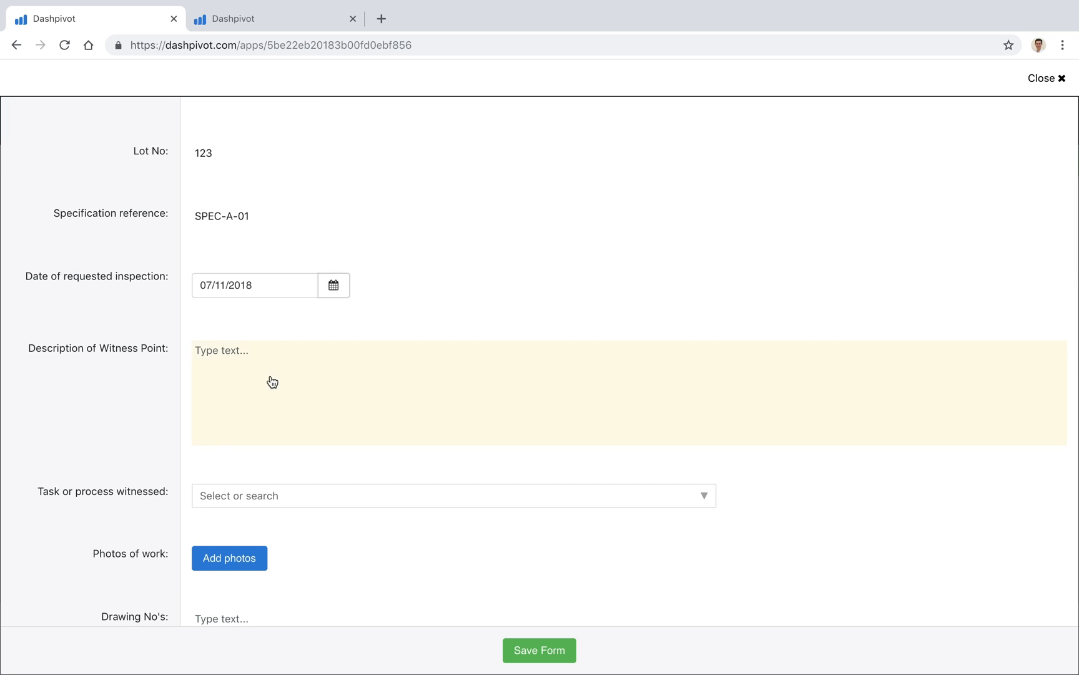
scroll(down, 3)
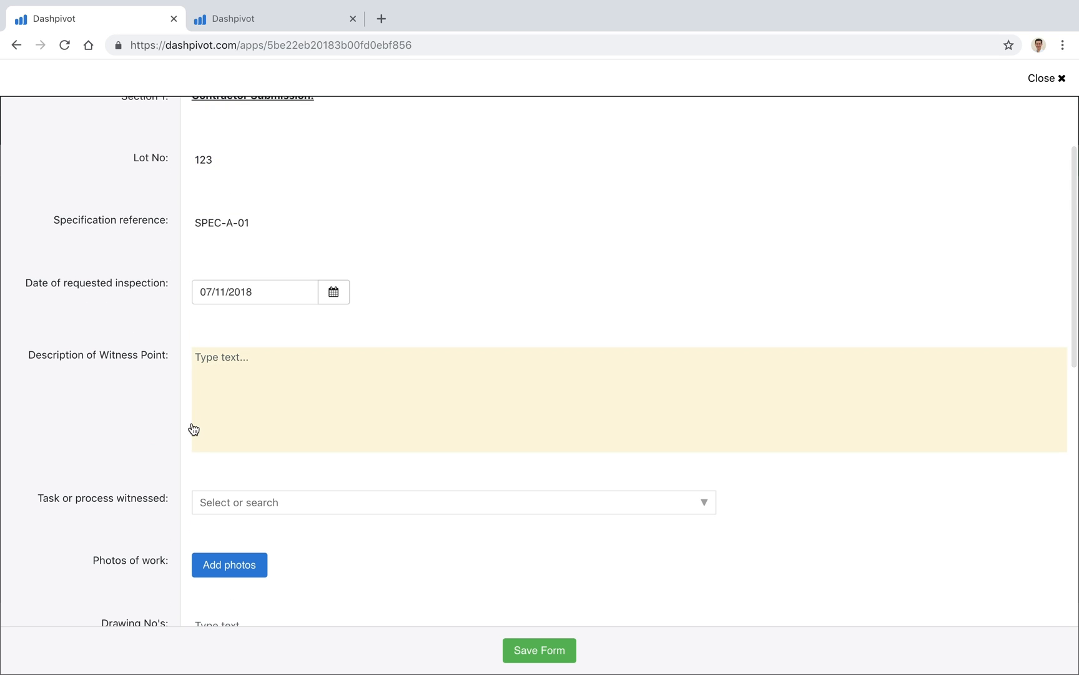
scroll(down, 3)
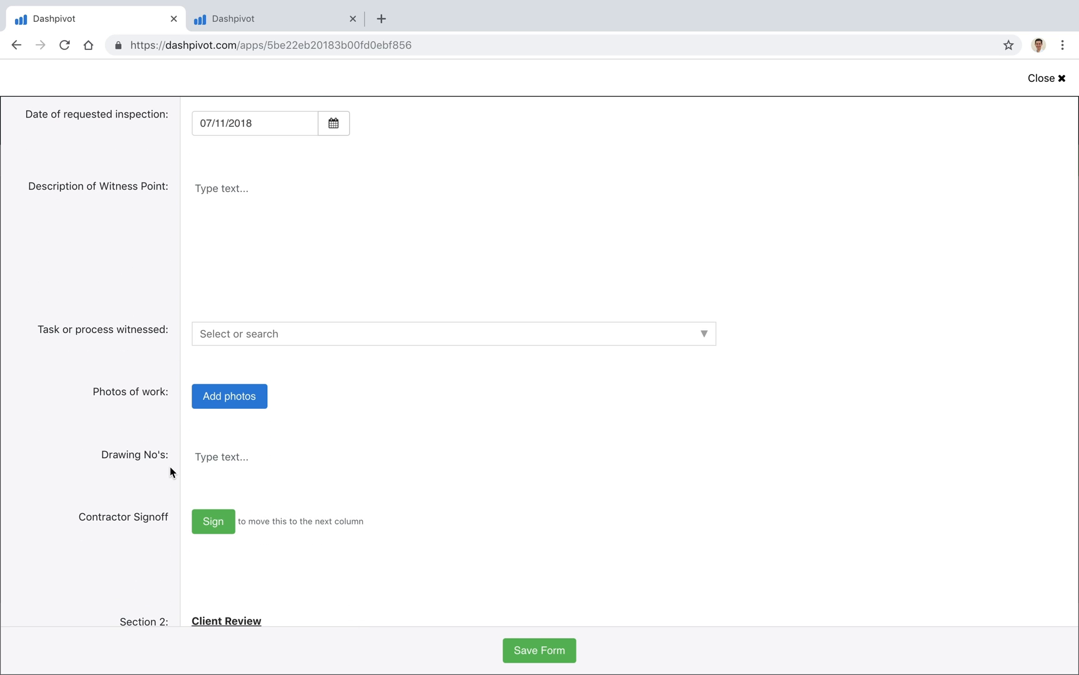
scroll(down, 3)
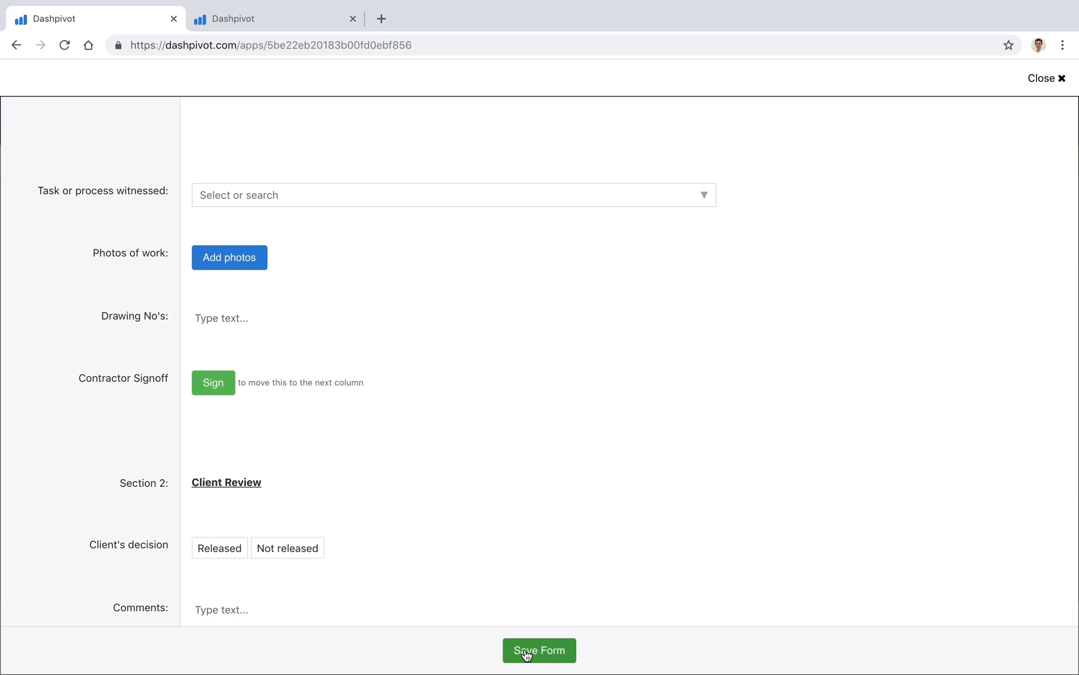
click(538, 650)
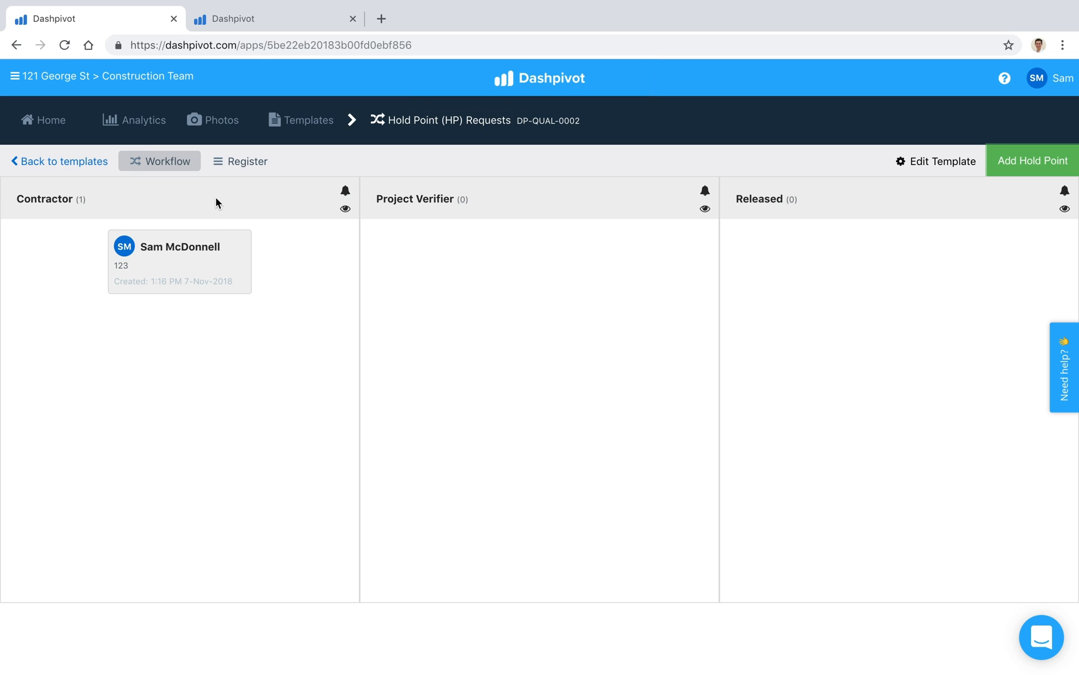
mouse_move(77, 202)
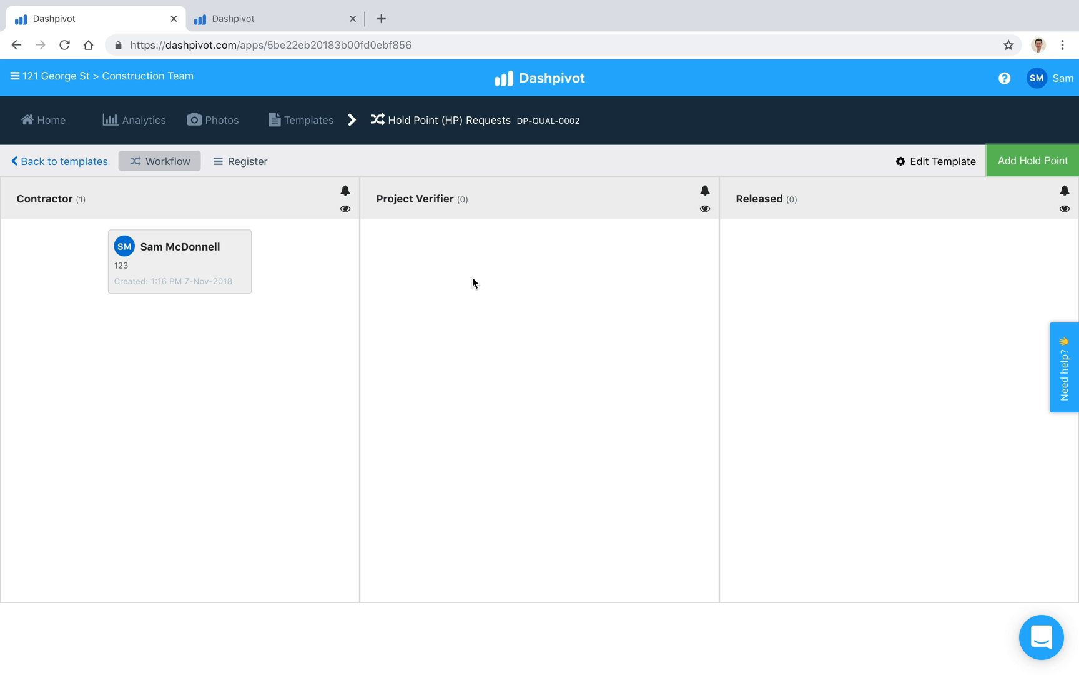
mouse_move(179, 253)
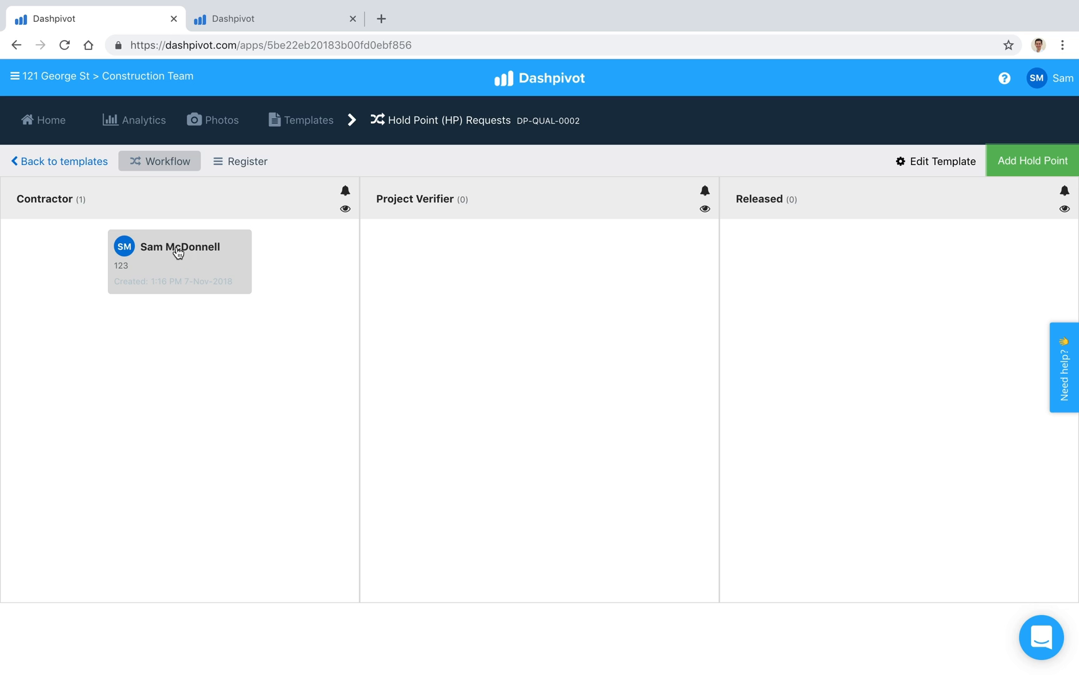
Review the lot 123 Hold Point request and close it back to the board unsigned.
click(180, 261)
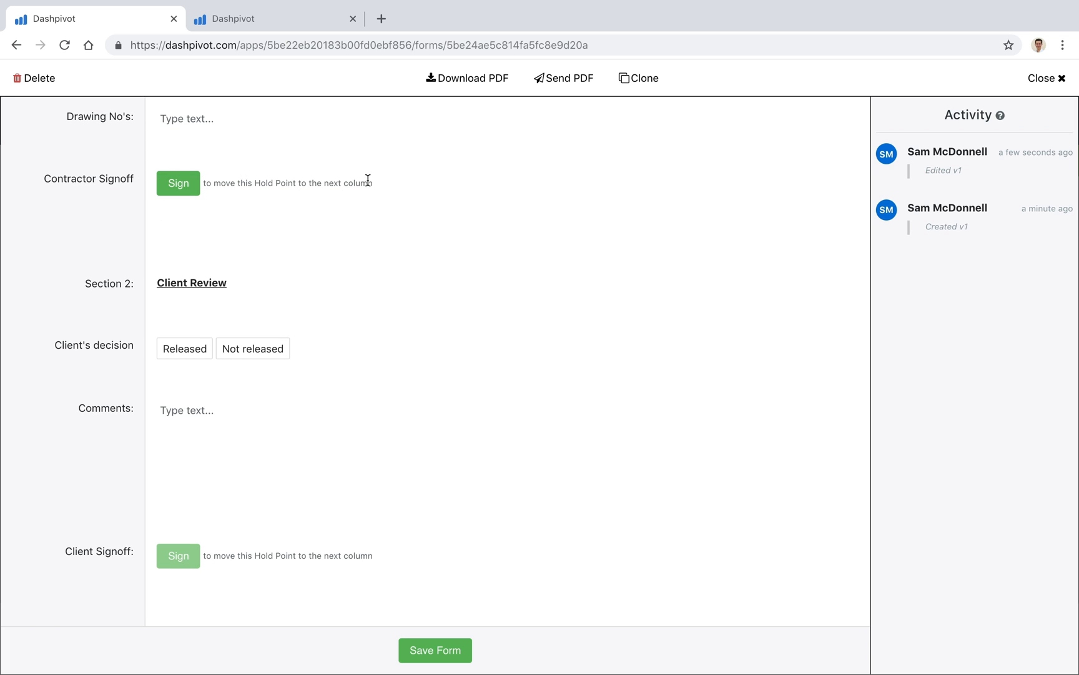
scroll(down, 3)
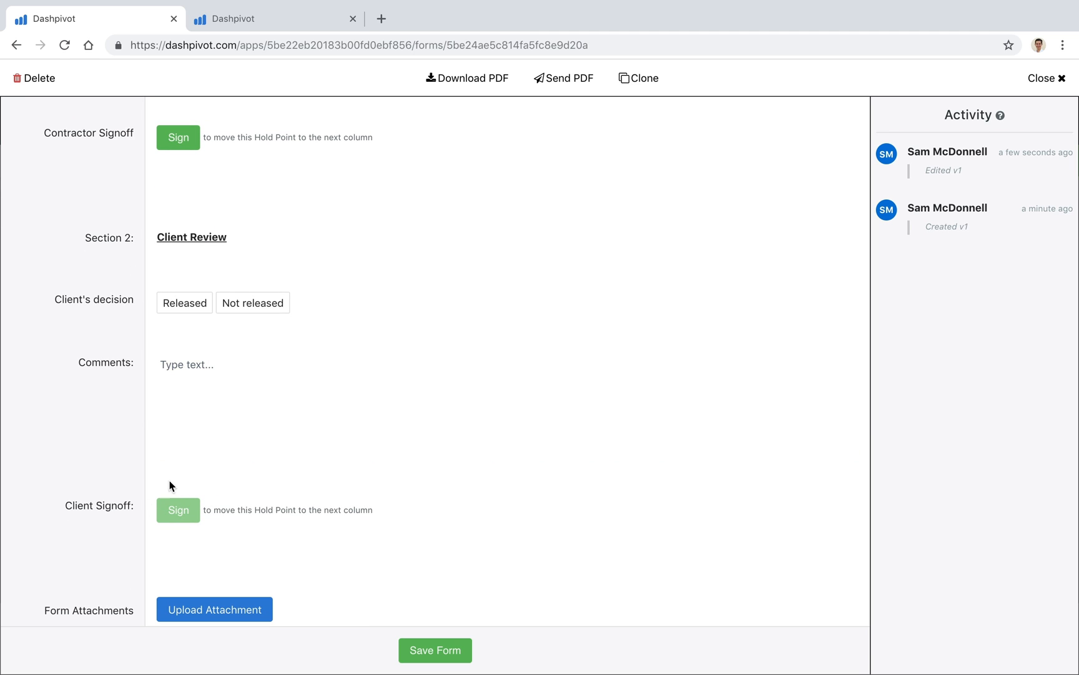
click(1043, 77)
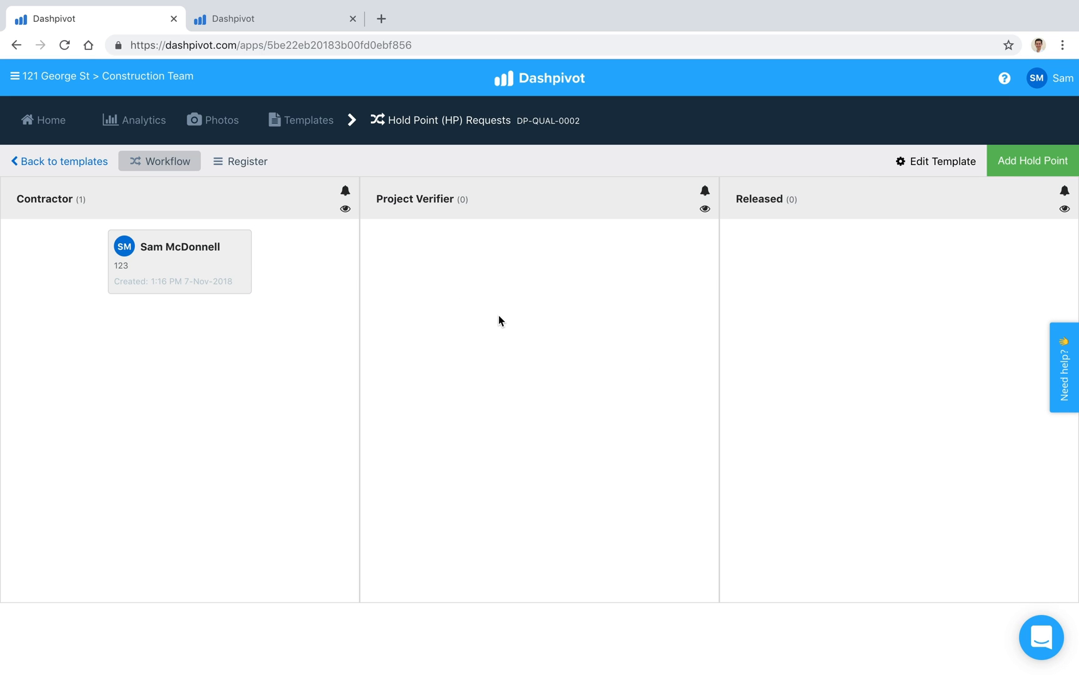
mouse_move(823, 333)
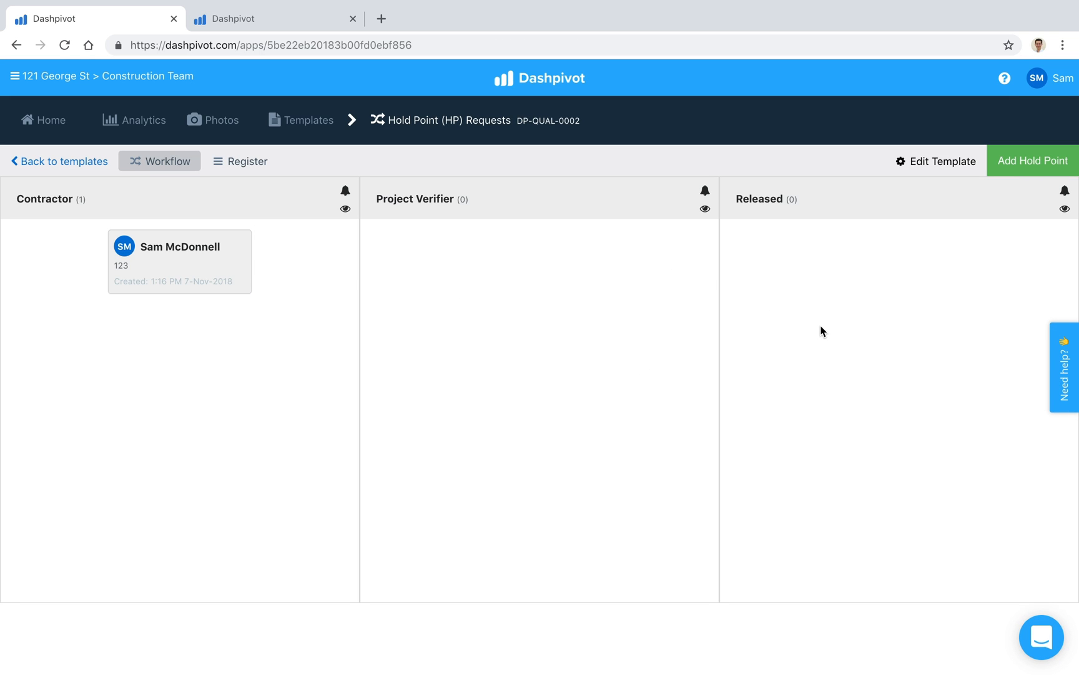
Sign the Contractor Signoff on the lot 123 request and save it into Project Verifier.
click(180, 261)
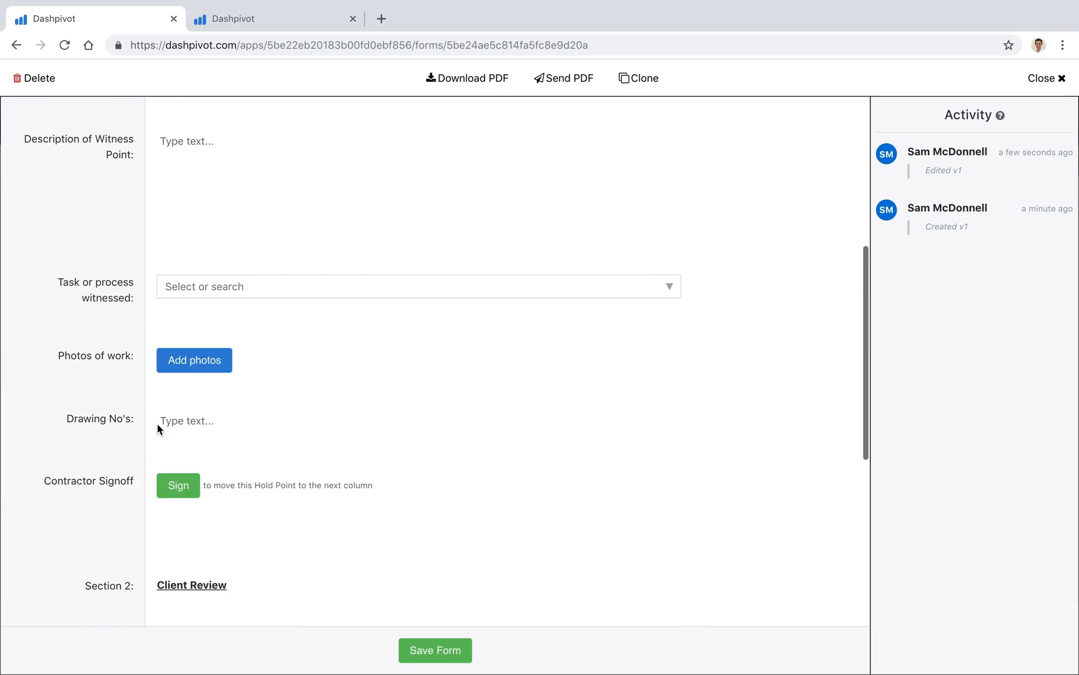
scroll(down, 3)
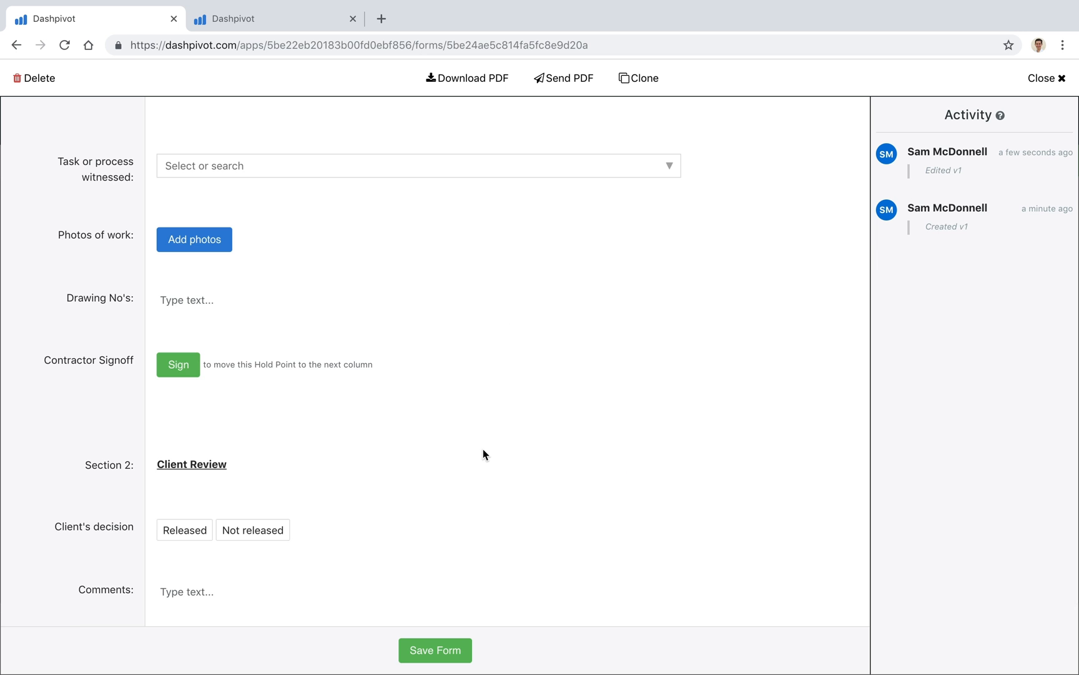
click(178, 363)
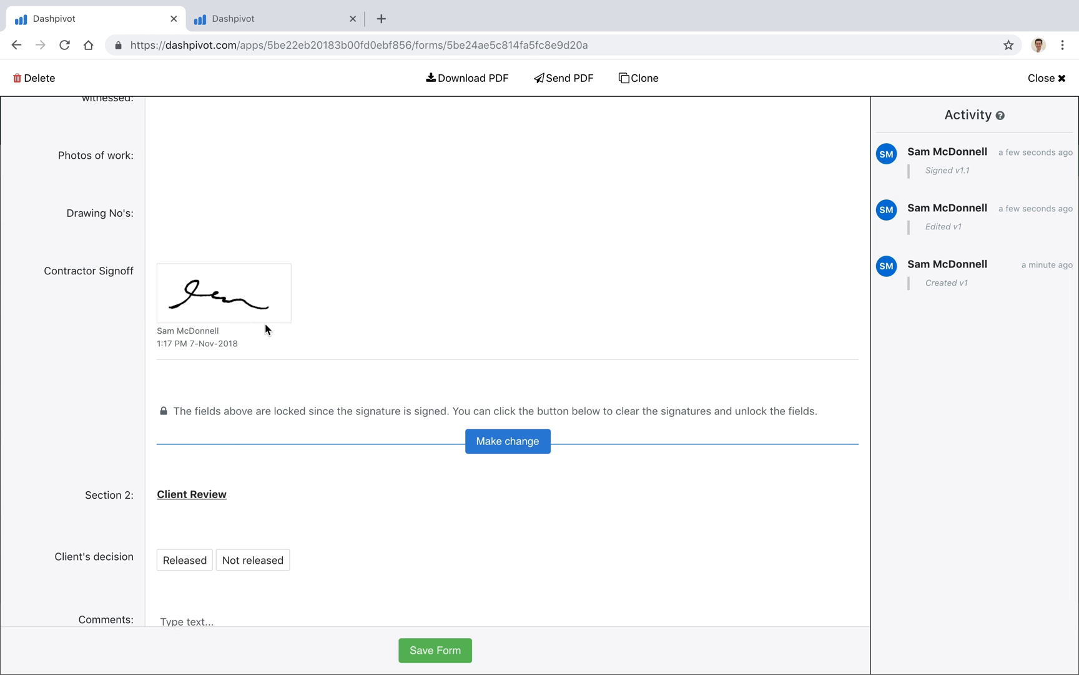
mouse_move(139, 405)
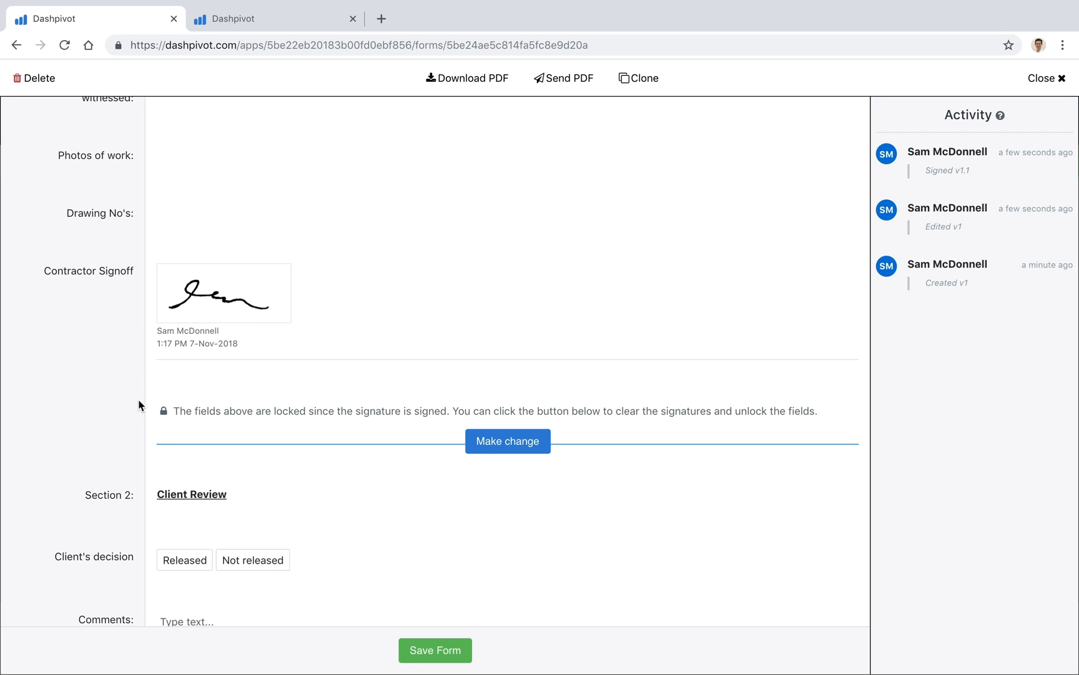
click(1044, 77)
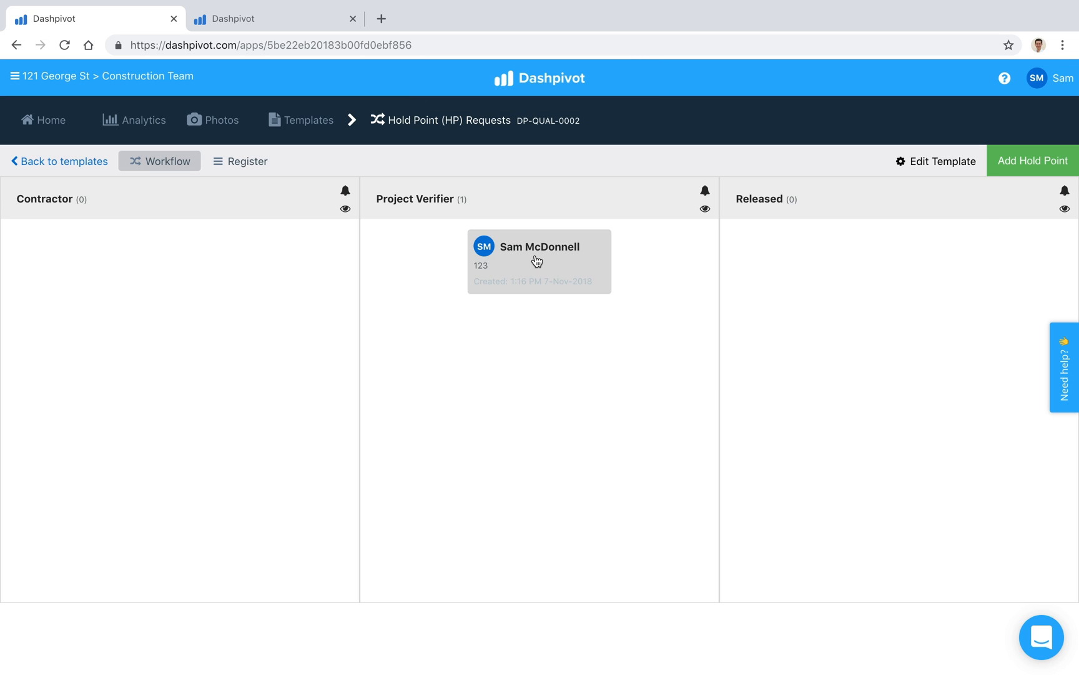
Sign the Client Signoff on the request in Project Verifier and save it into Released.
click(538, 261)
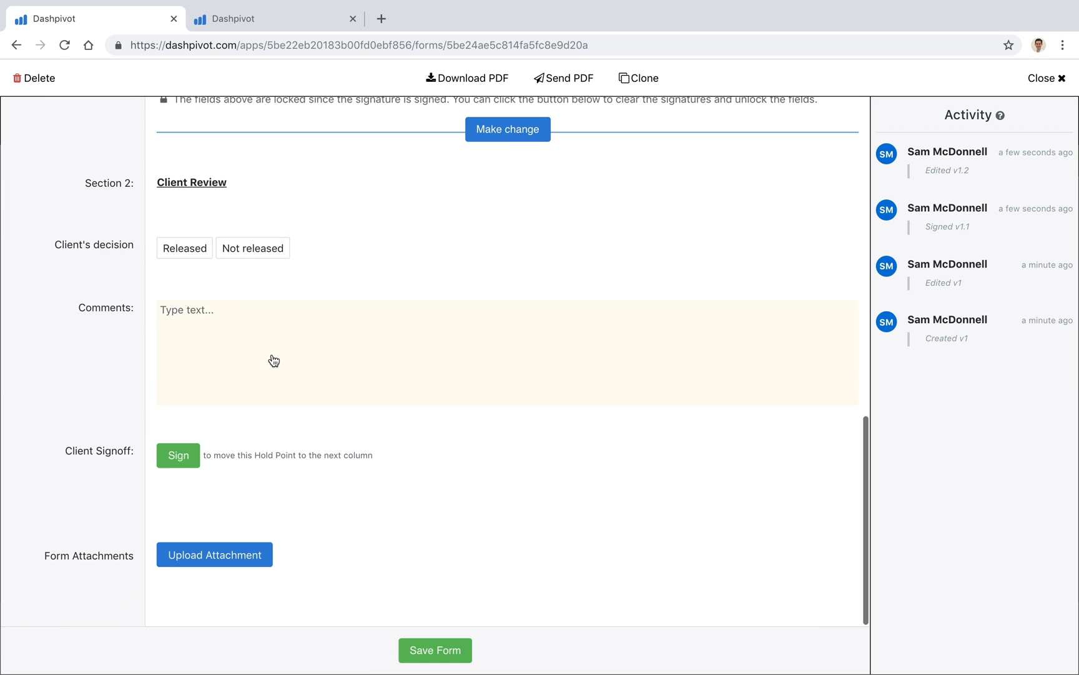
click(178, 455)
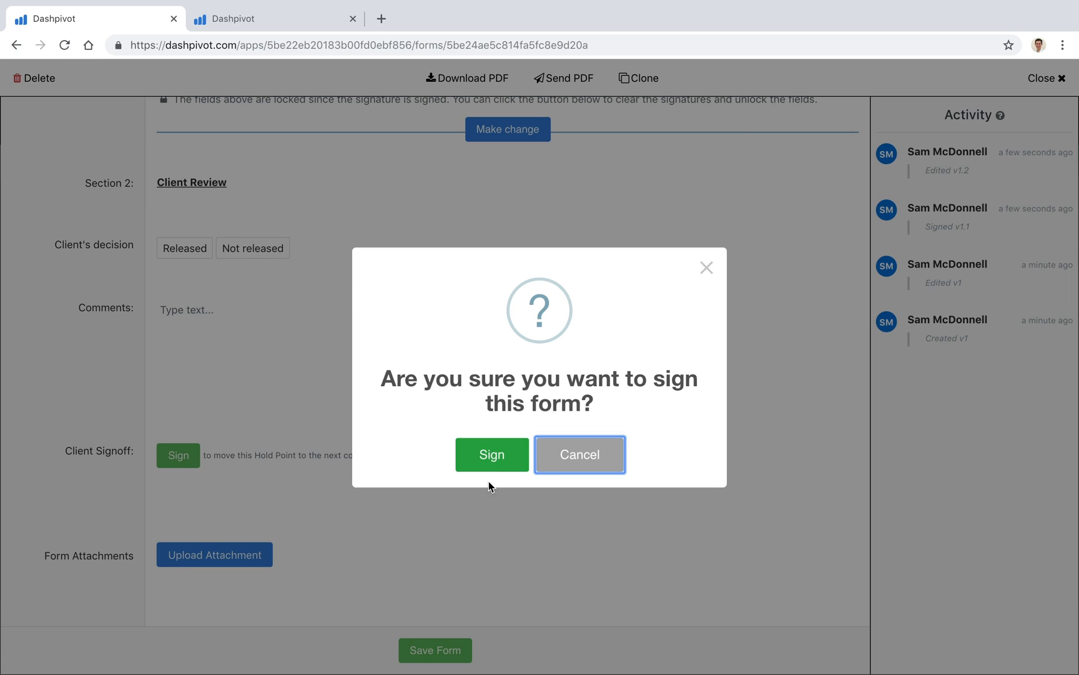
click(491, 454)
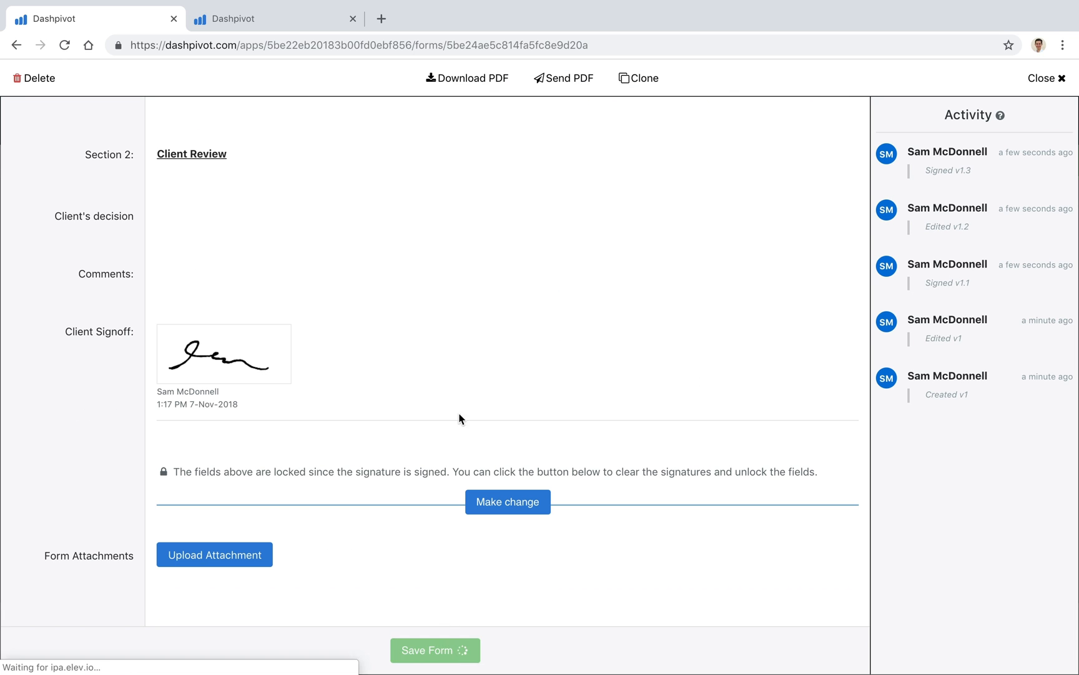
click(1046, 78)
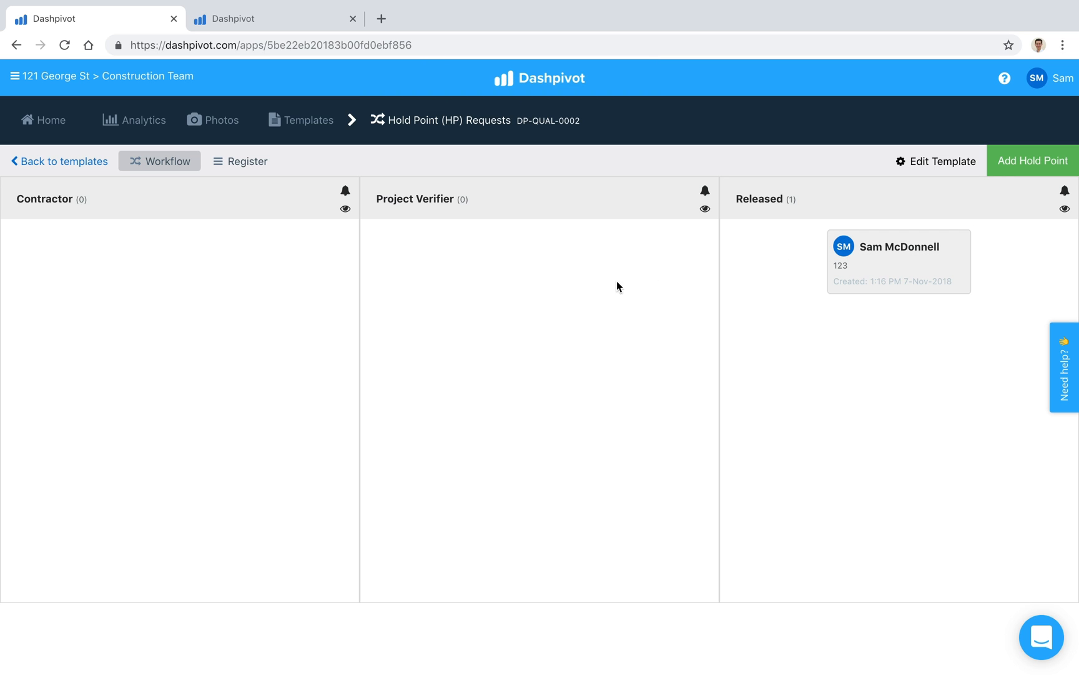
mouse_move(277, 283)
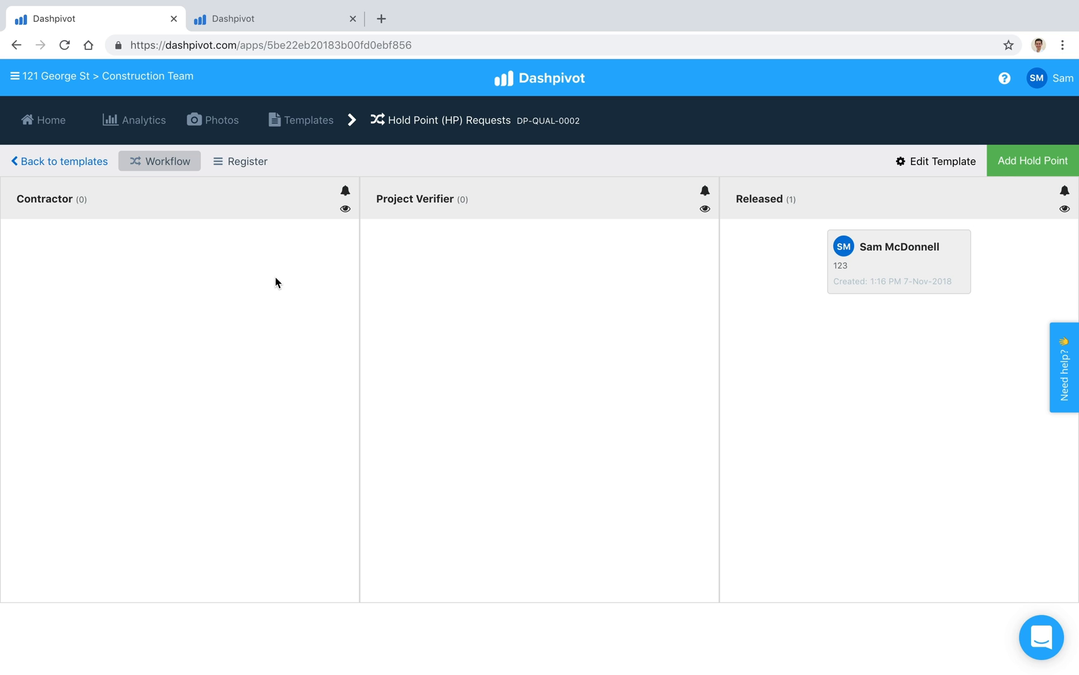
mouse_move(429, 225)
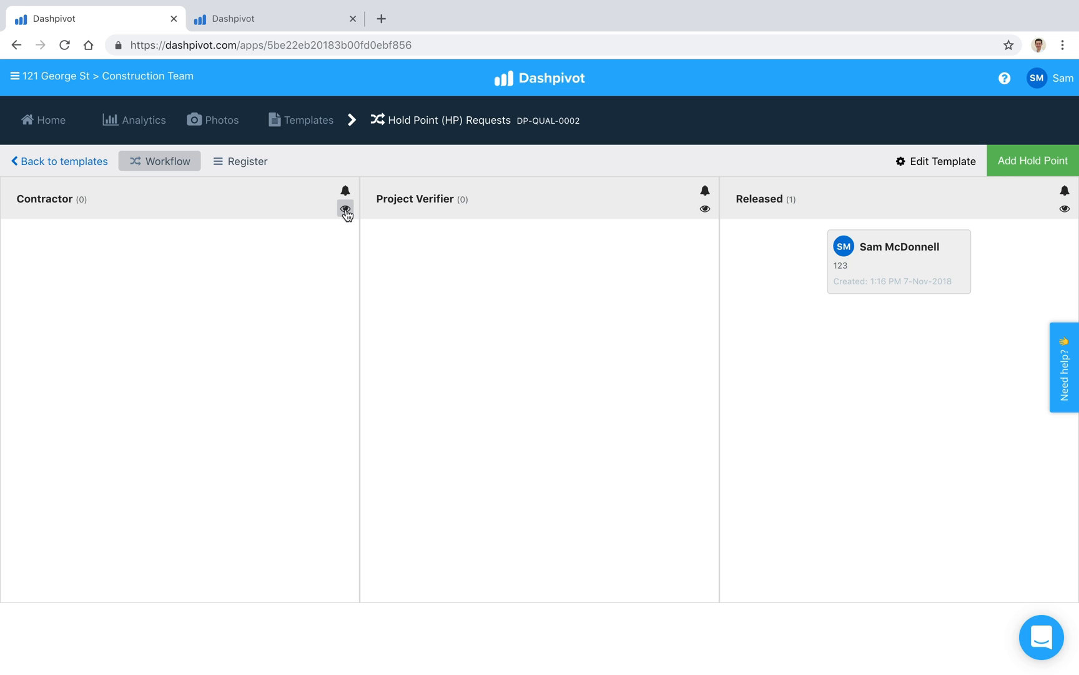
Check Contractor column notifications, then assign a team member to Project Verifier email notifications.
click(346, 191)
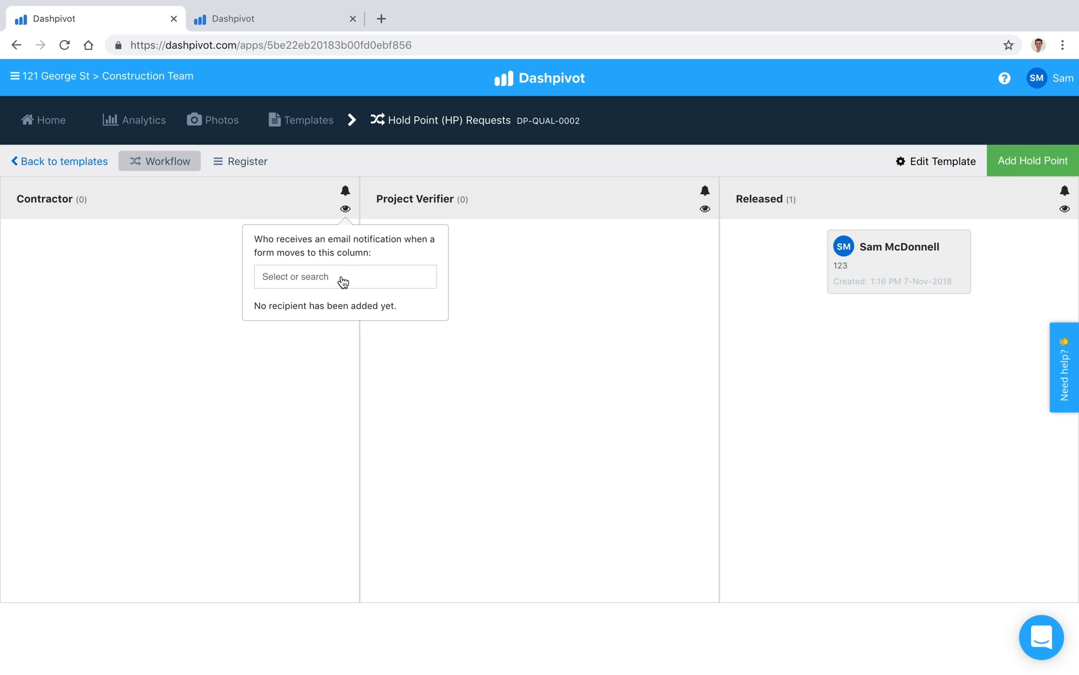
mouse_move(299, 205)
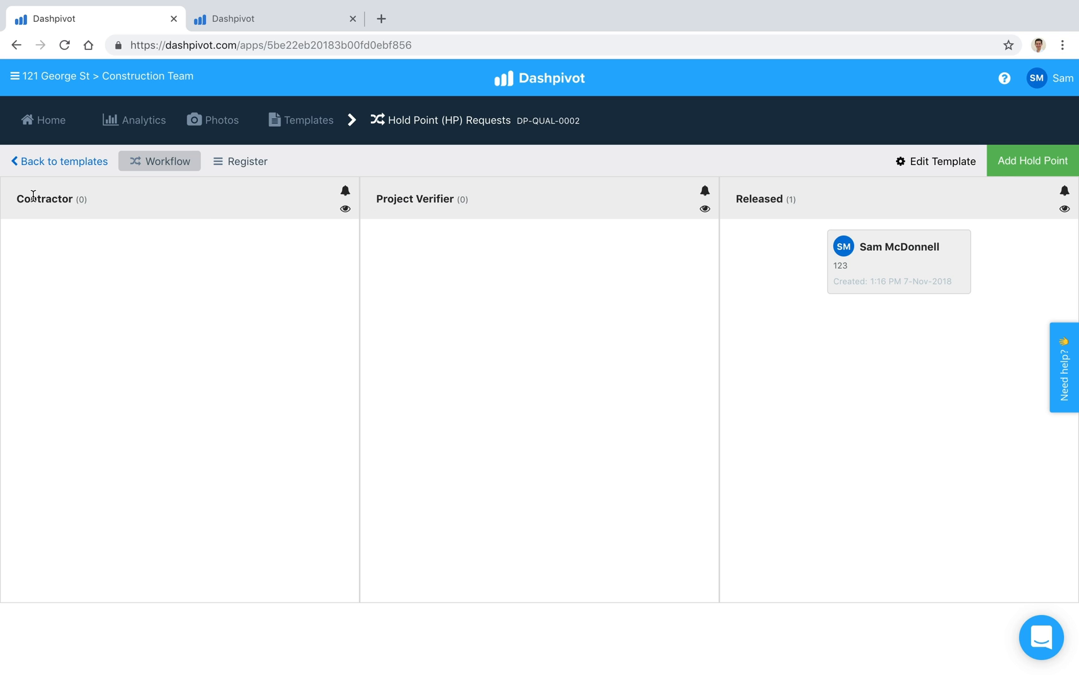
mouse_move(276, 191)
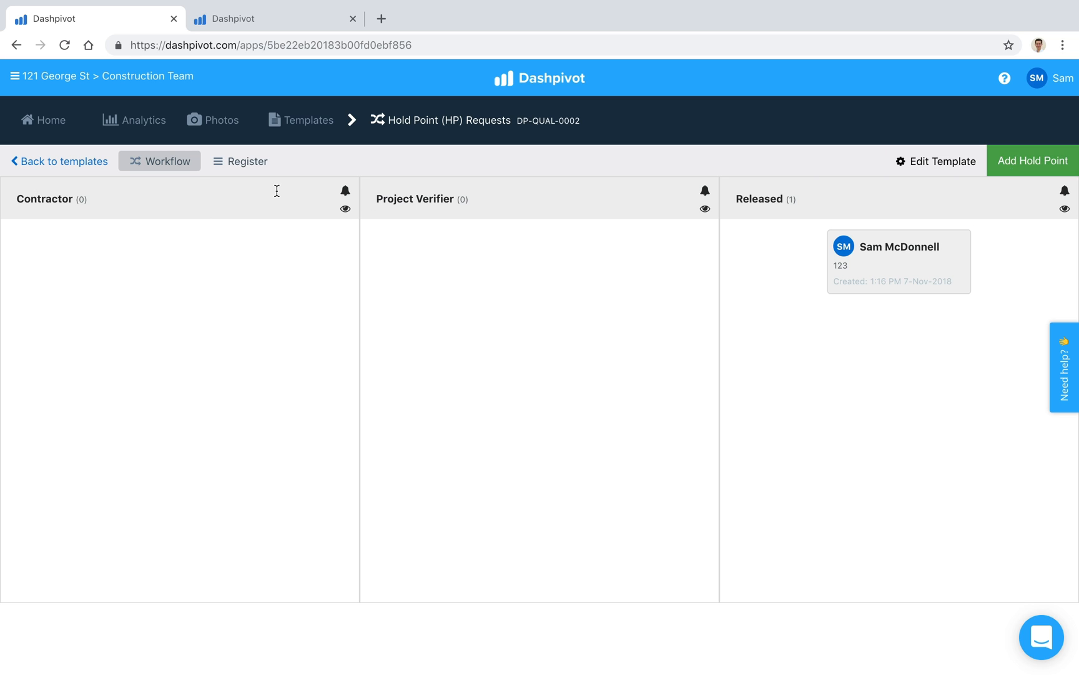
mouse_move(456, 273)
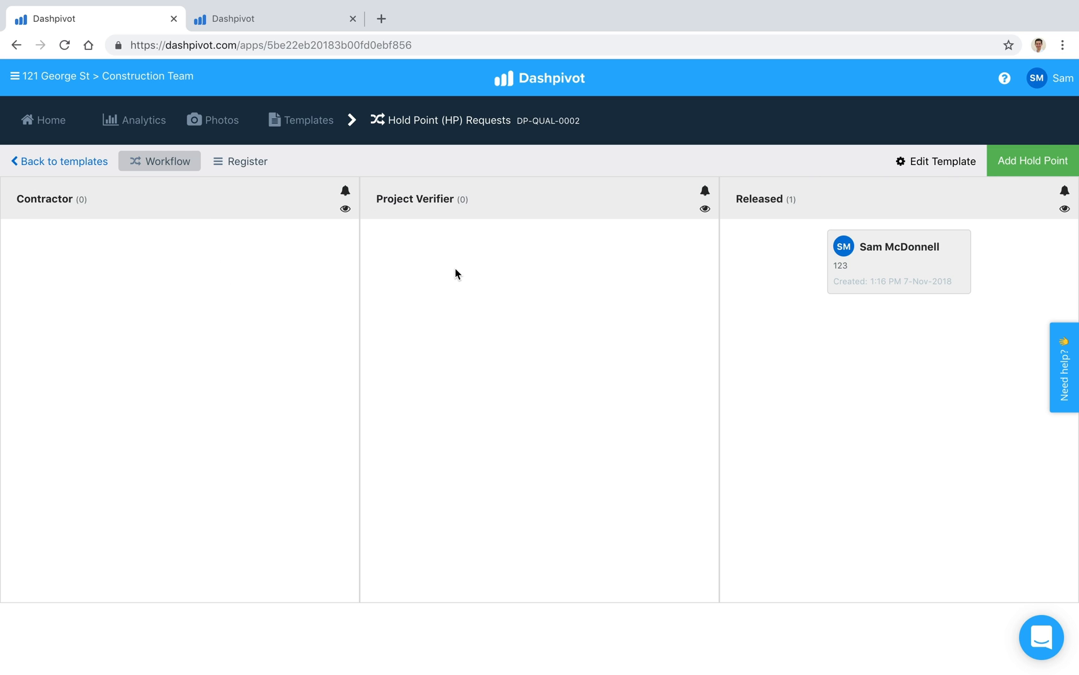
double_click(394, 199)
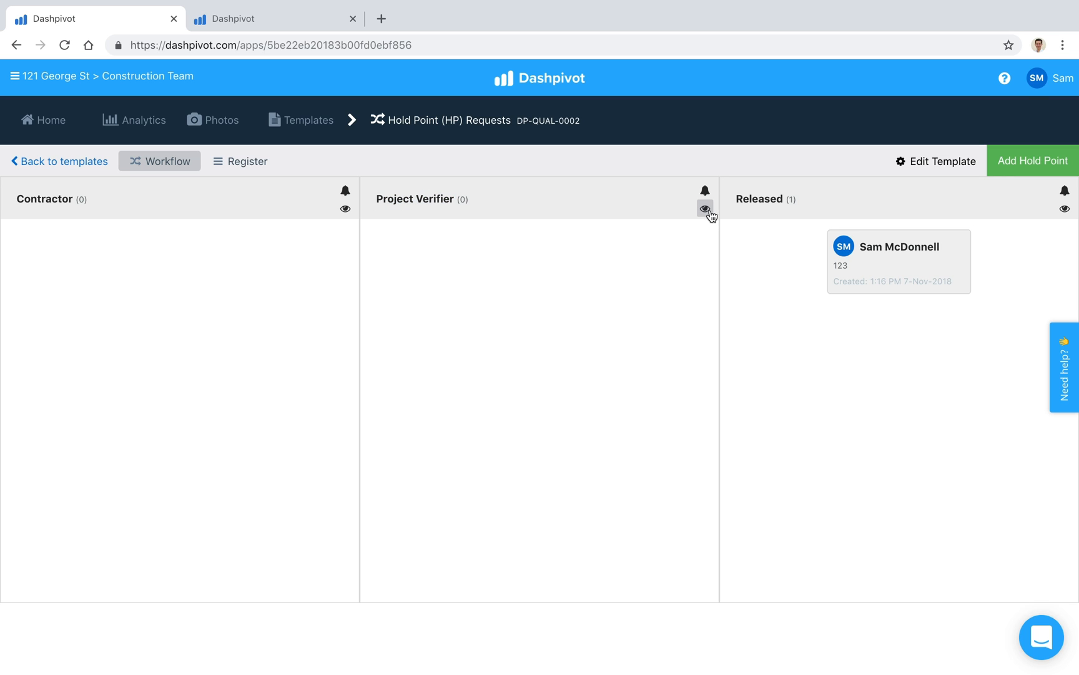
click(705, 192)
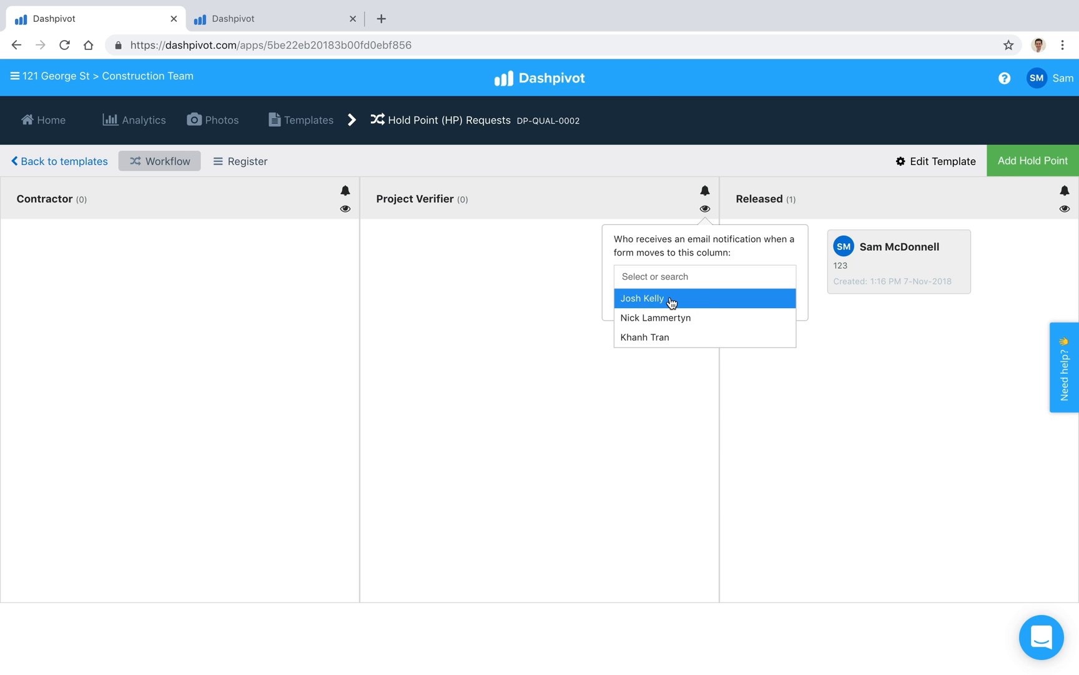
click(643, 299)
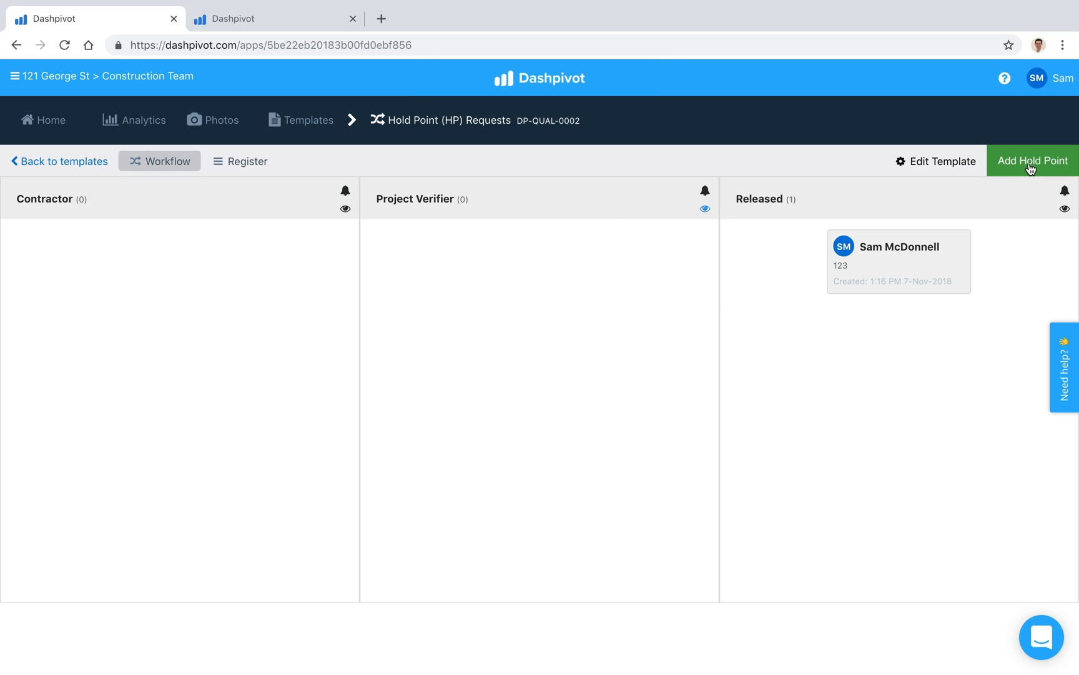
mouse_move(207, 280)
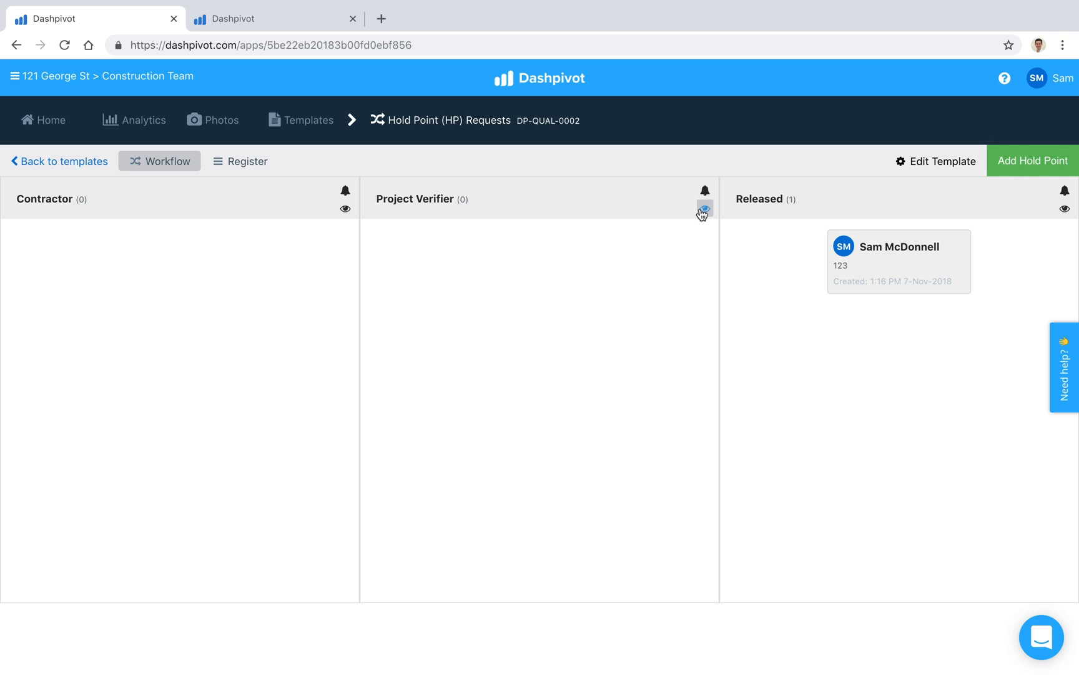
mouse_move(363, 296)
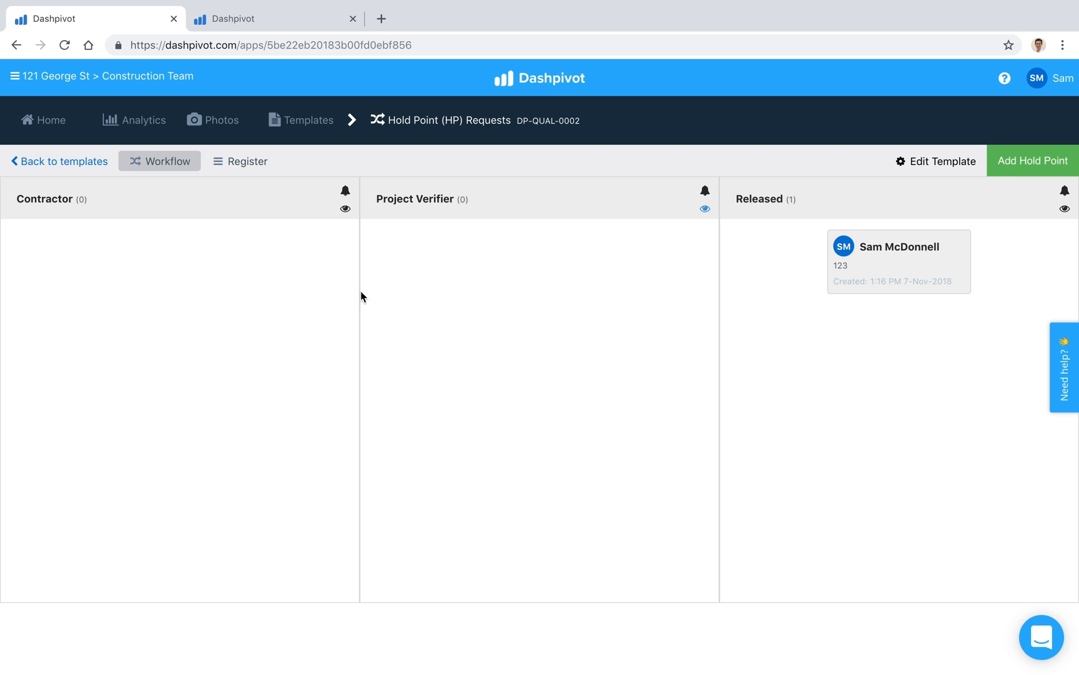
mouse_move(564, 296)
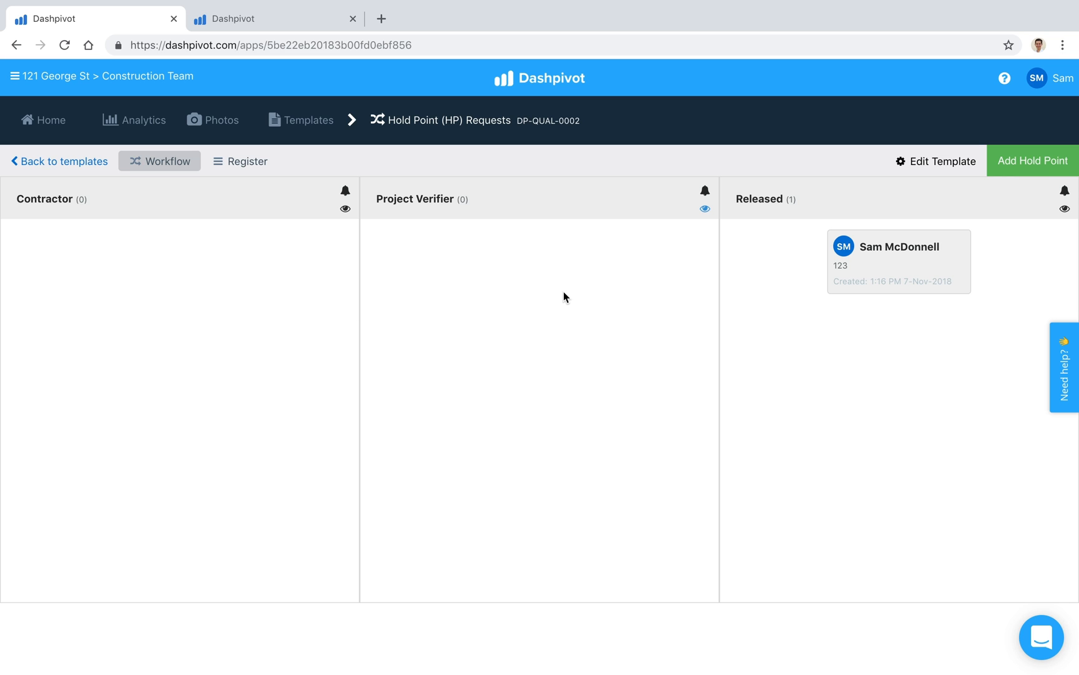
mouse_move(491, 296)
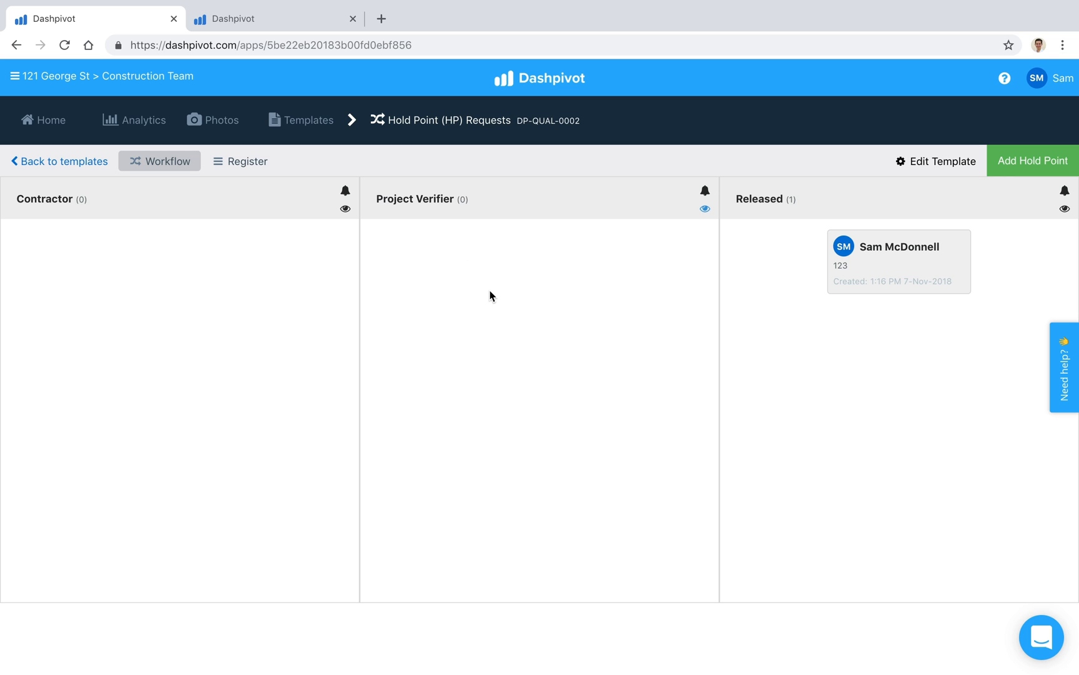
mouse_move(643, 328)
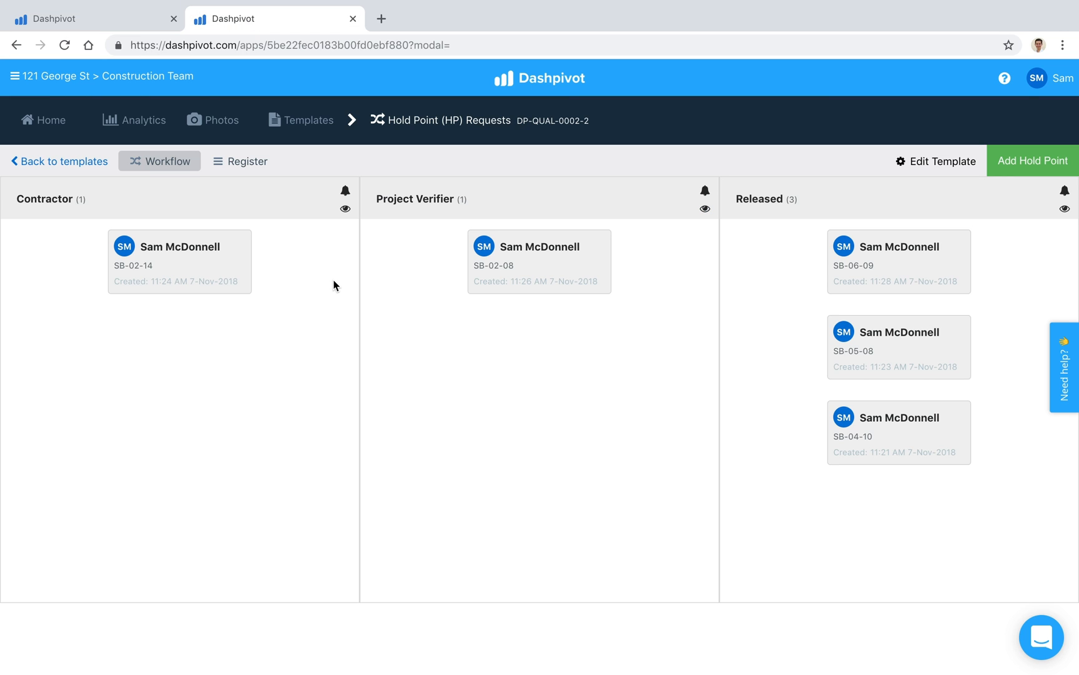
mouse_move(245, 330)
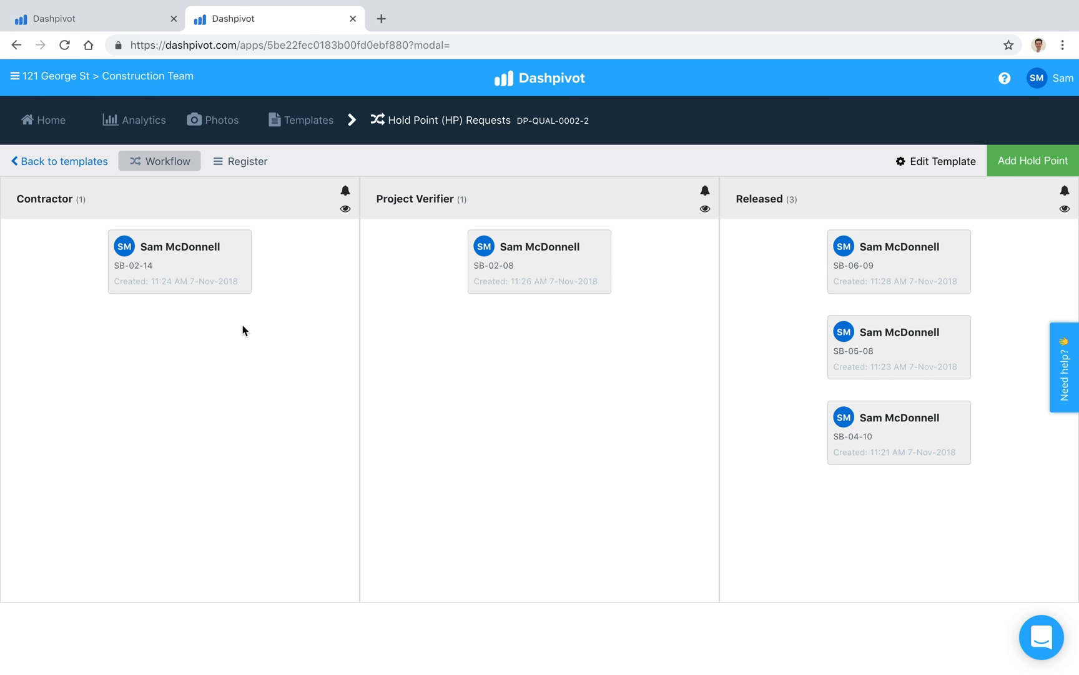
mouse_move(640, 375)
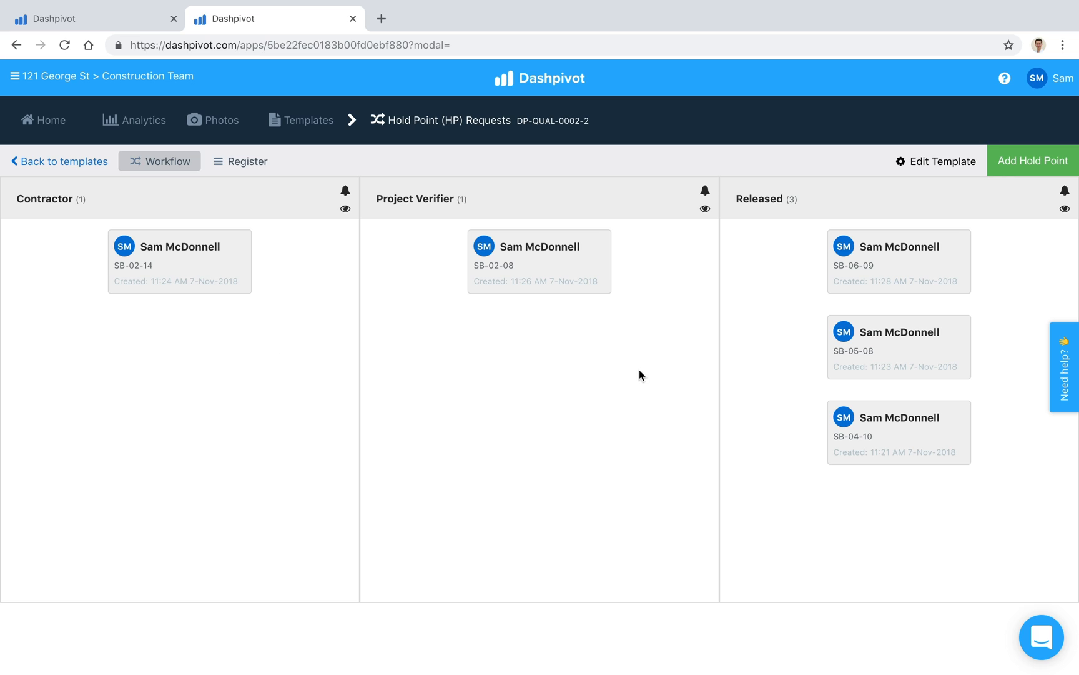
mouse_move(296, 349)
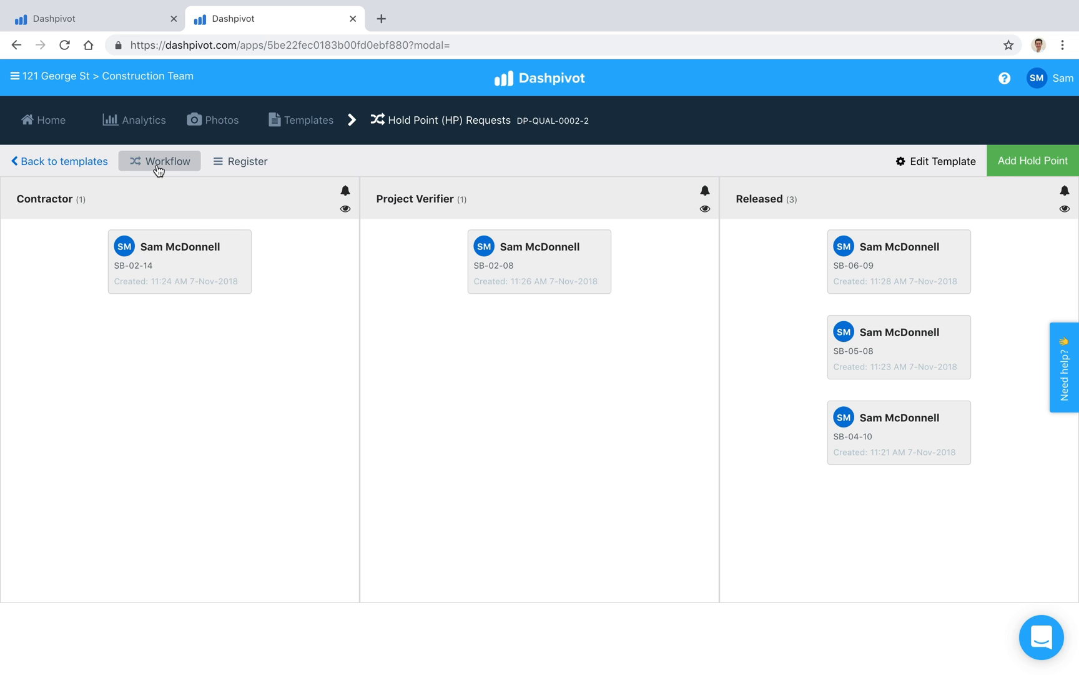
Switch to the register table, review the Edit Columns field list and close it unchanged.
click(240, 162)
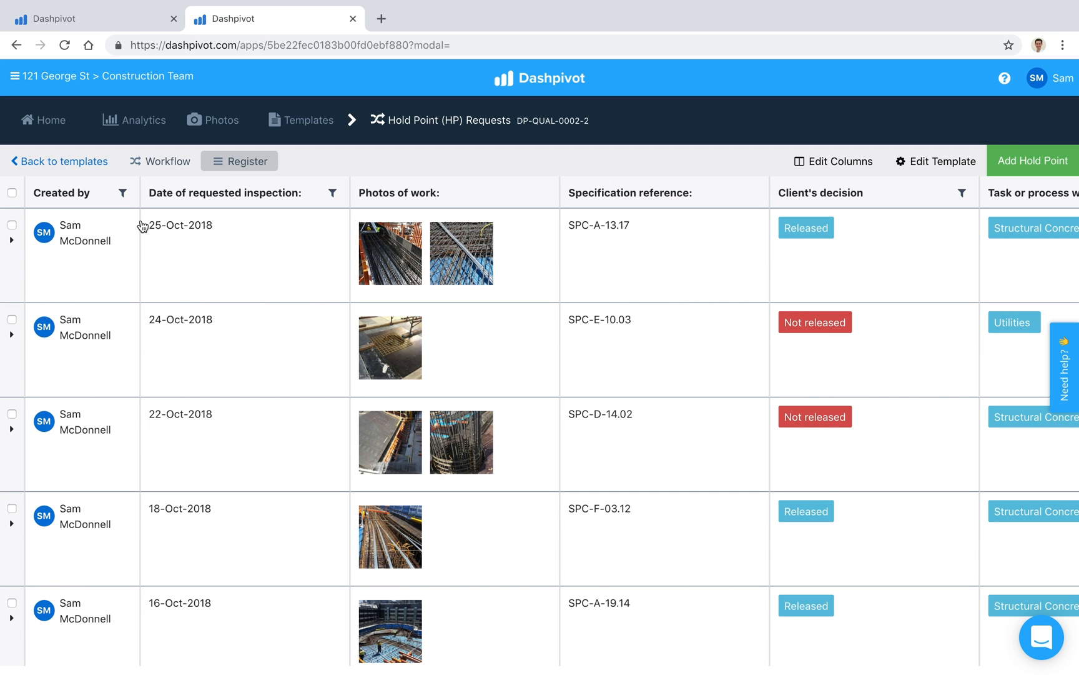
mouse_move(209, 217)
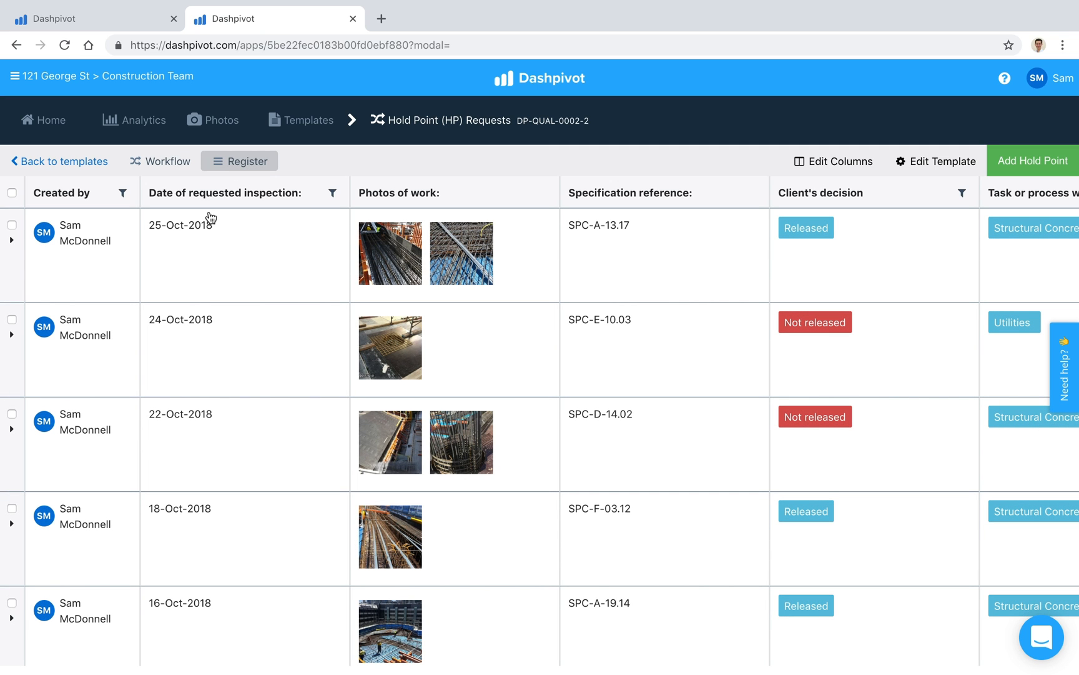
mouse_move(296, 346)
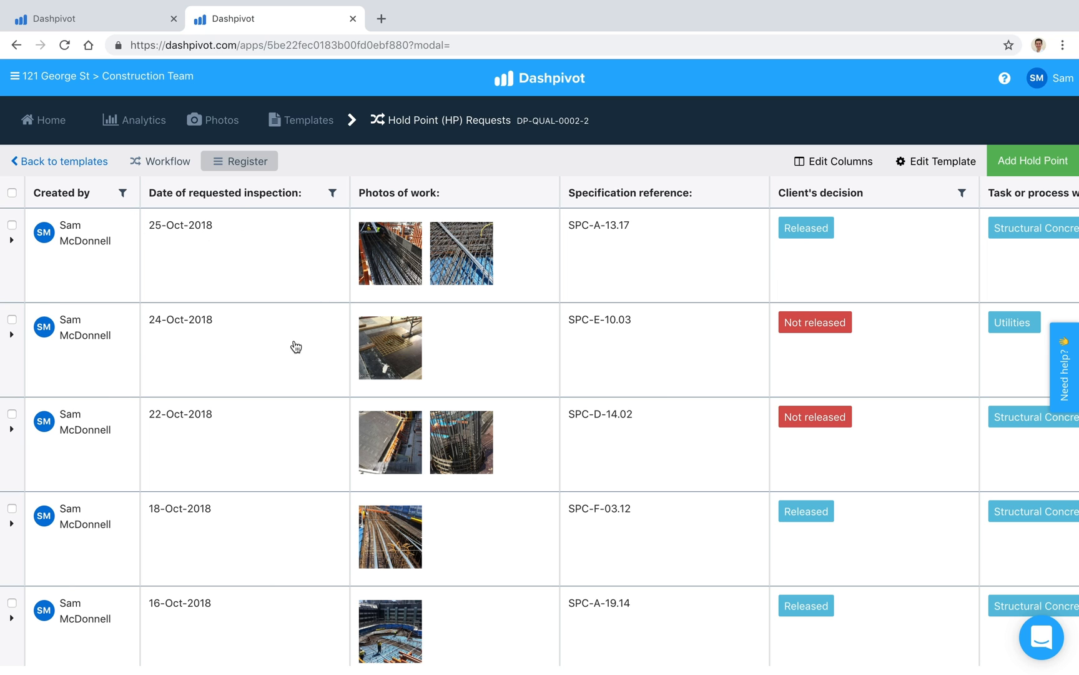
mouse_move(154, 324)
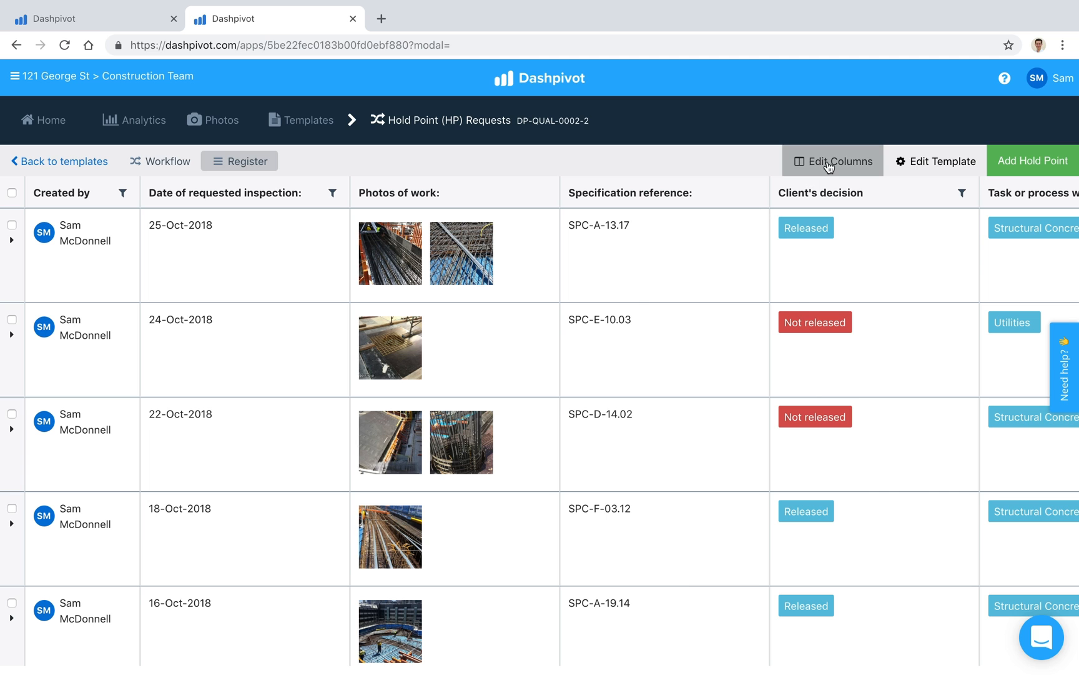
click(832, 161)
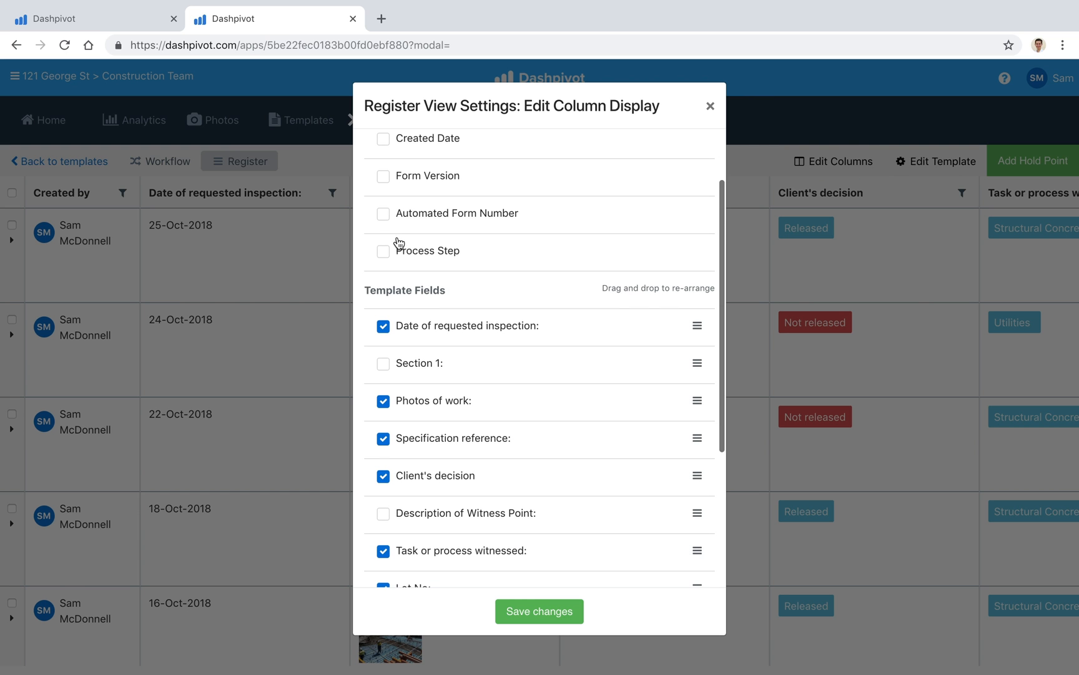
scroll(down, 3)
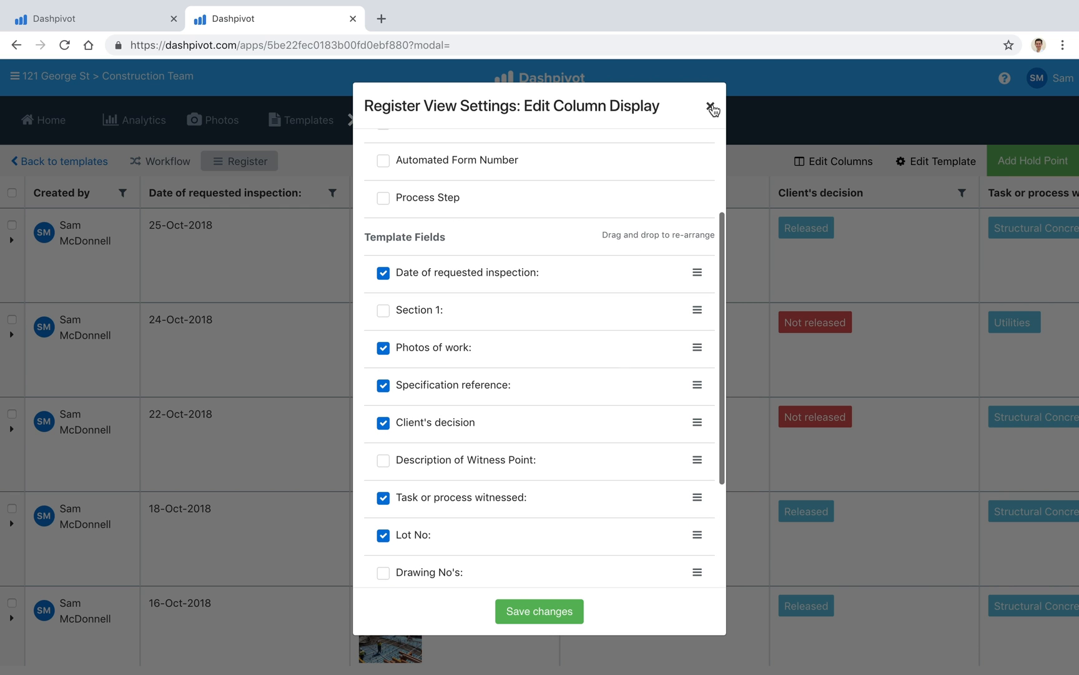
click(712, 108)
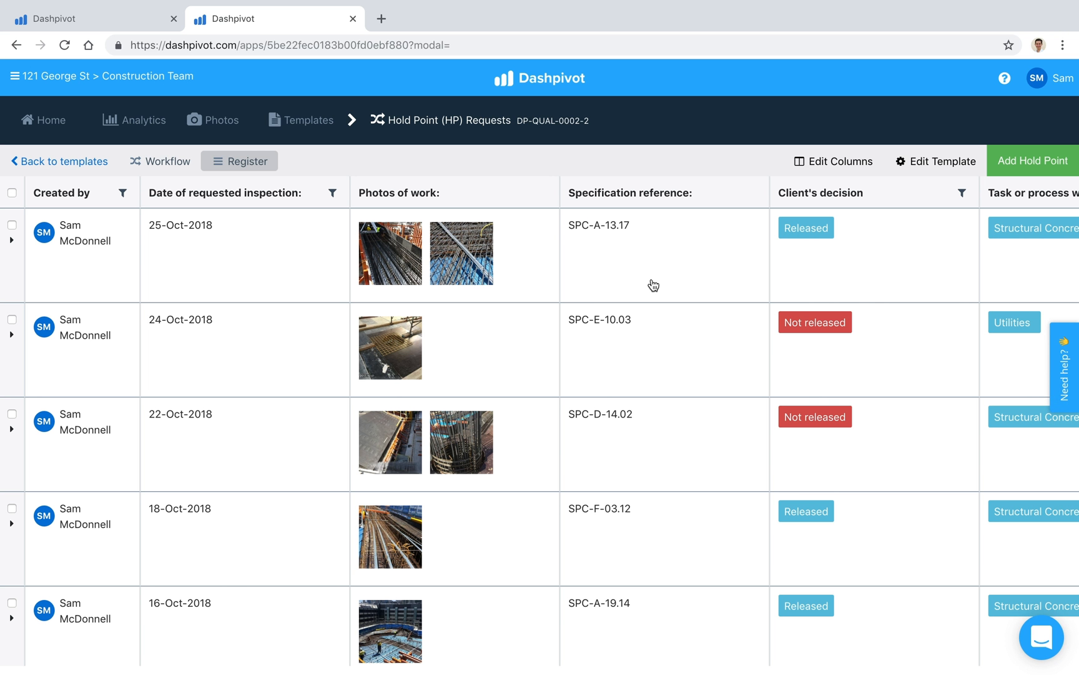
mouse_move(593, 240)
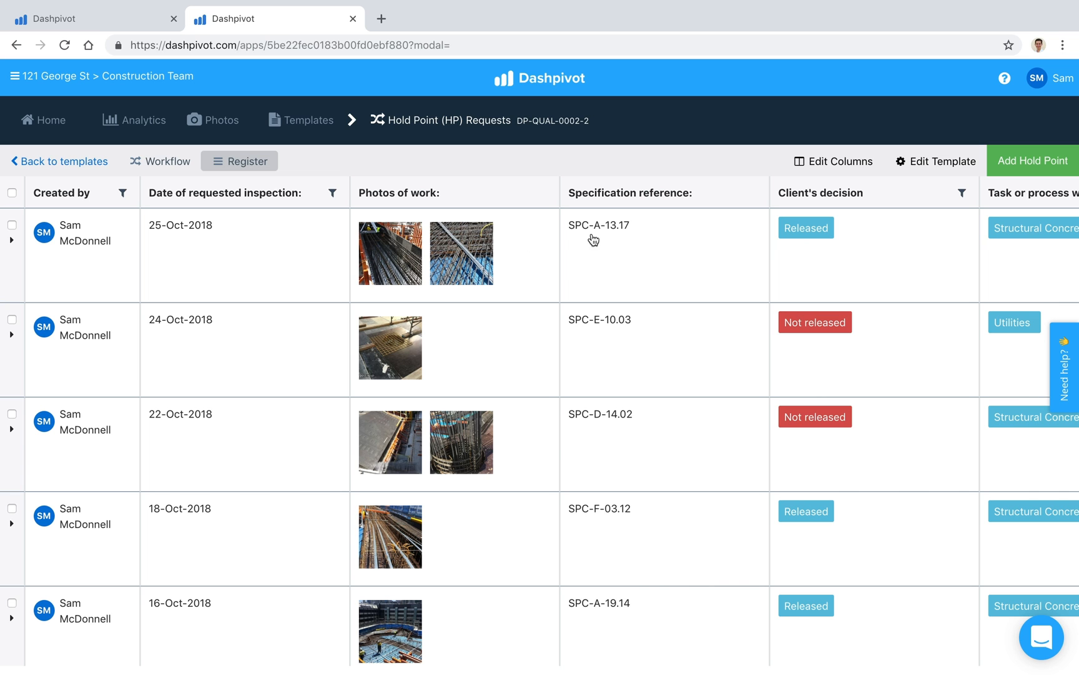
scroll(right, 3)
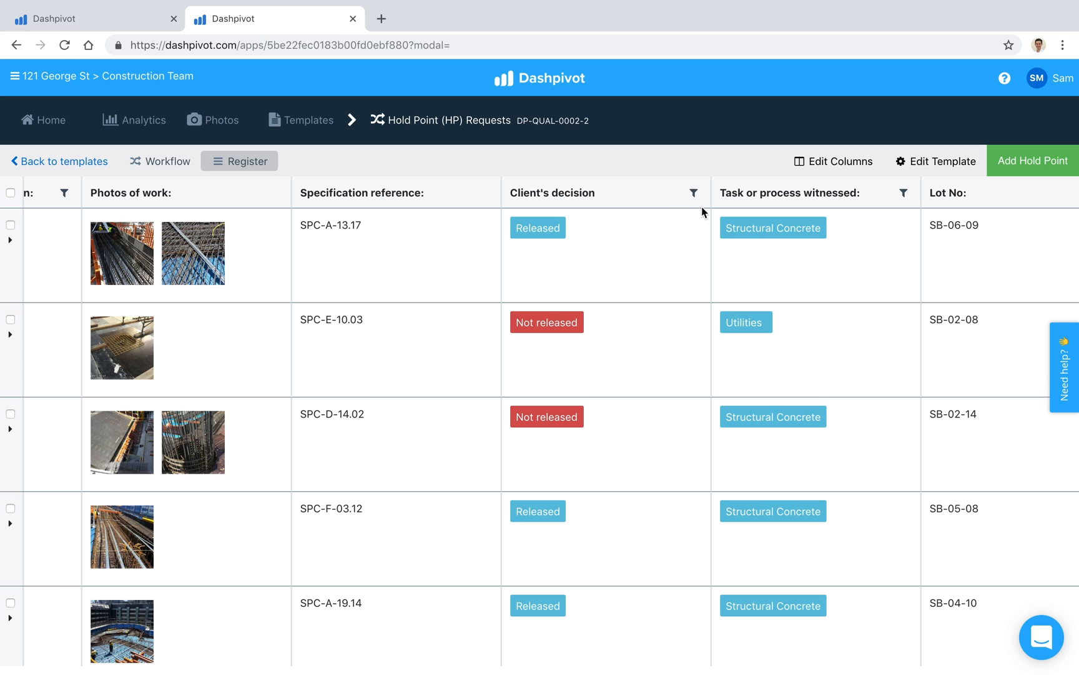
Filter the Client's decision column to show only Not released requests.
click(693, 192)
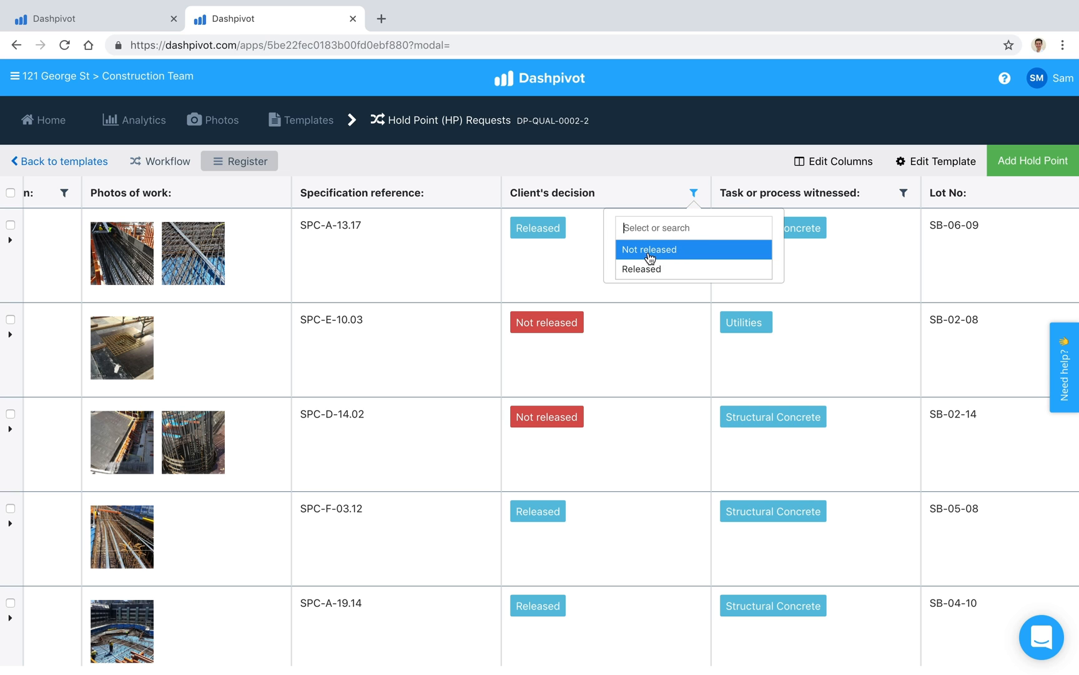
click(649, 249)
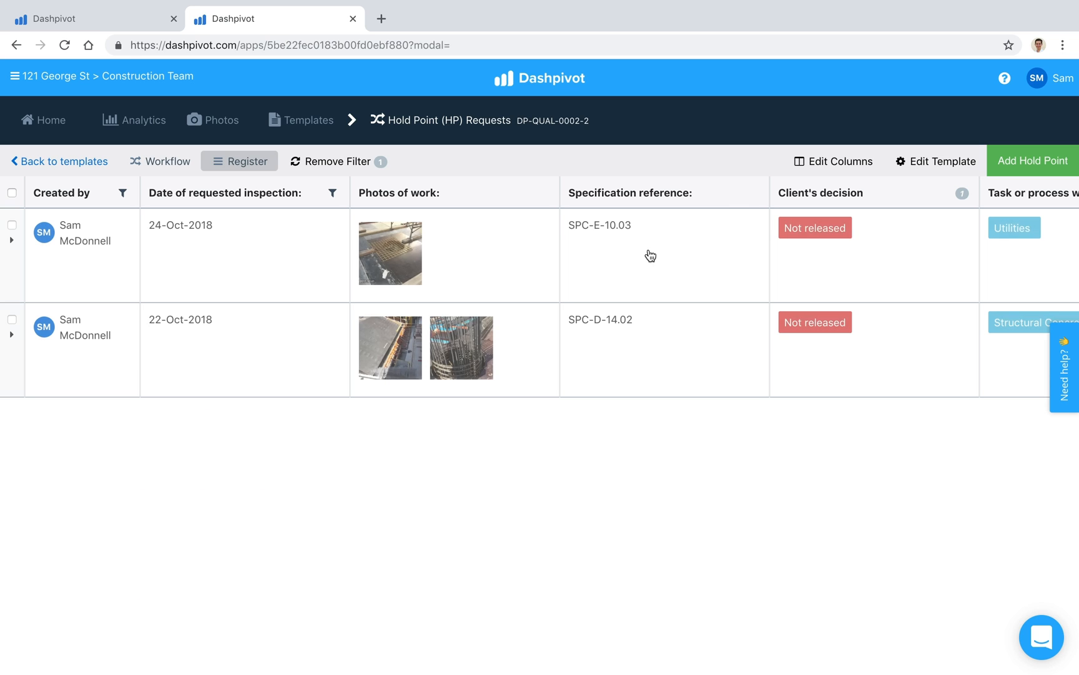
mouse_move(863, 296)
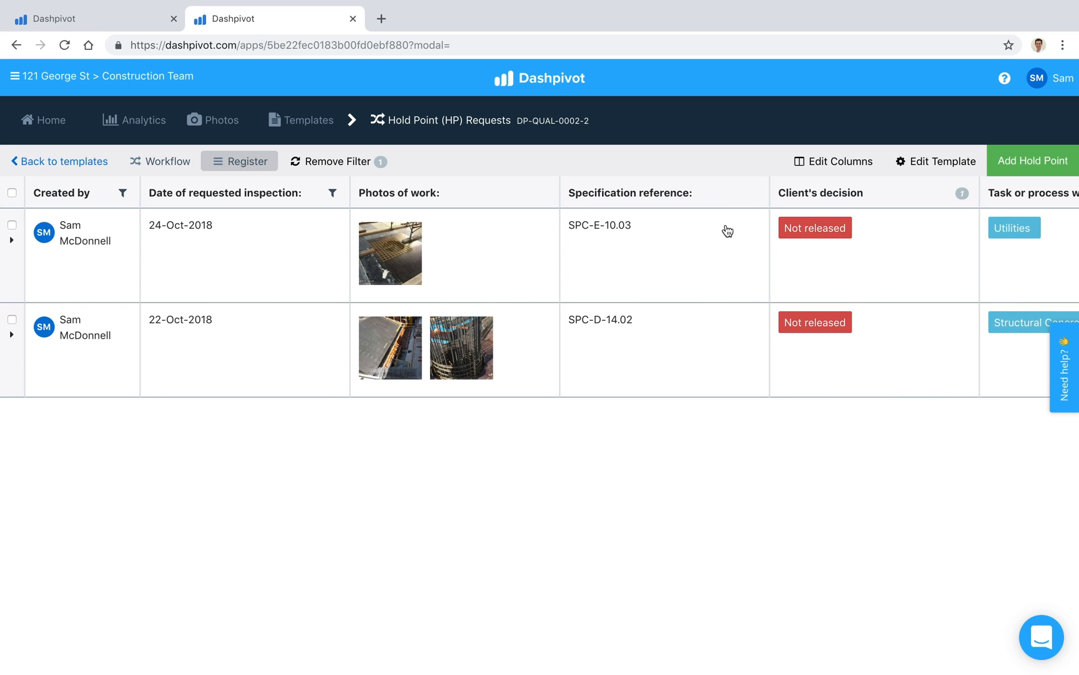
mouse_move(545, 258)
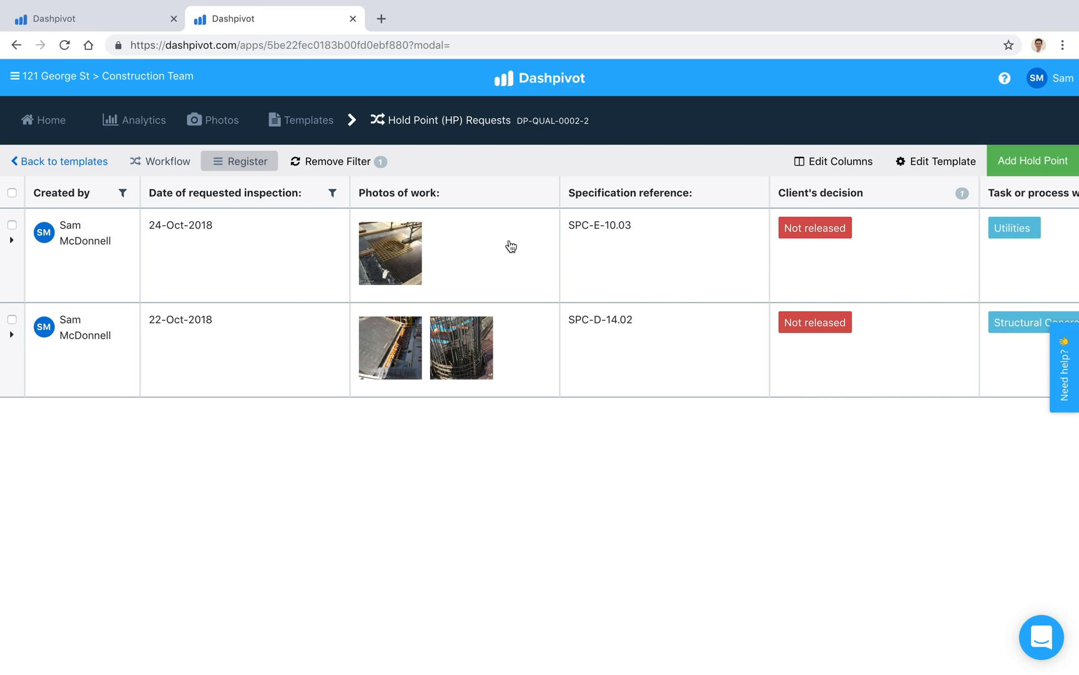
mouse_move(220, 263)
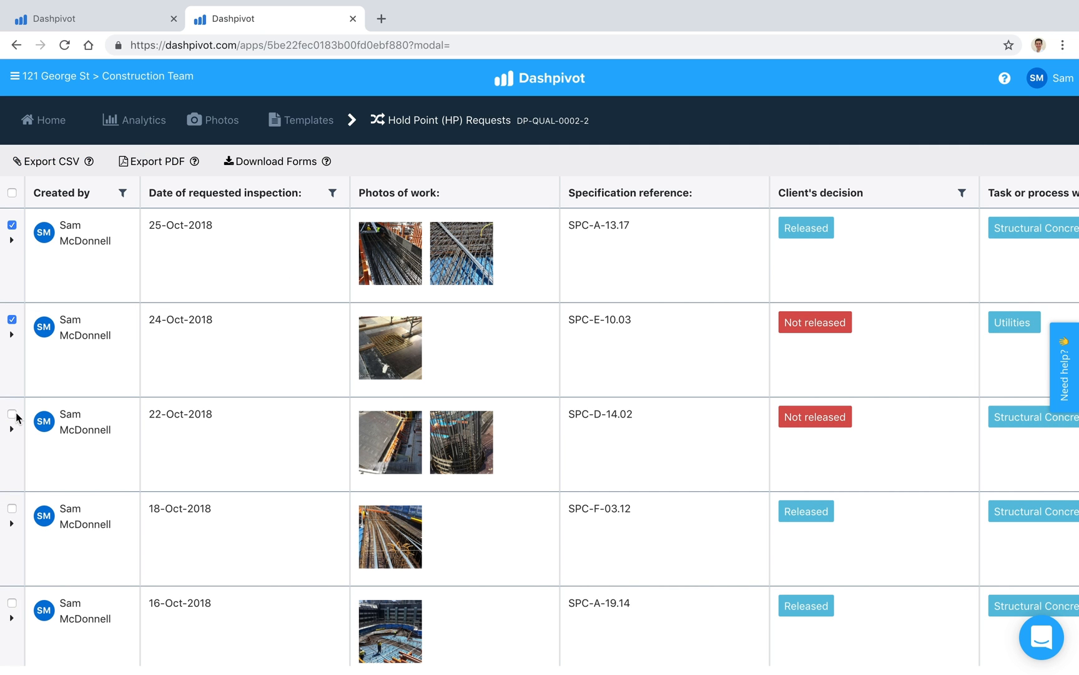
Add the 22-Oct-2018 request to the export selection in the unfiltered register.
click(13, 414)
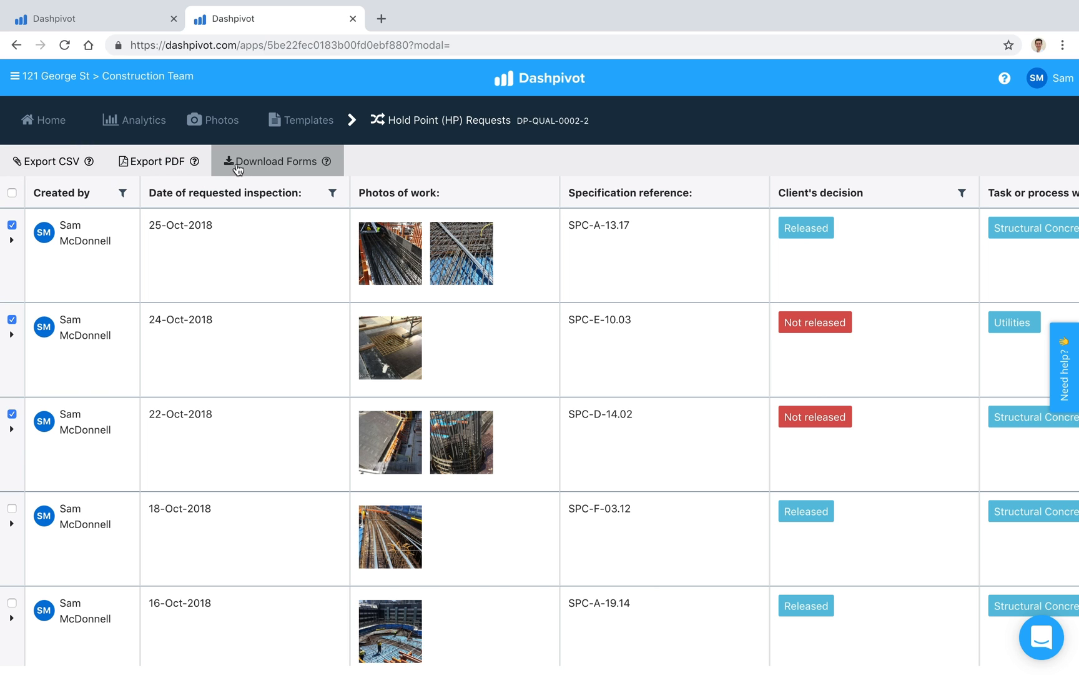
mouse_move(49, 162)
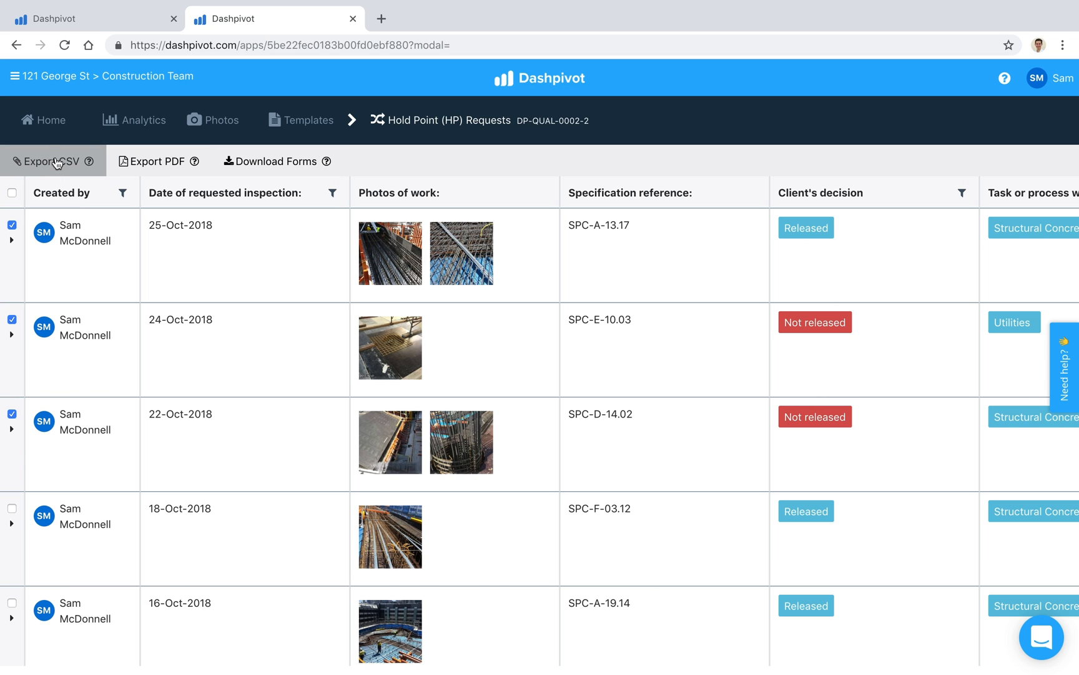
mouse_move(80, 162)
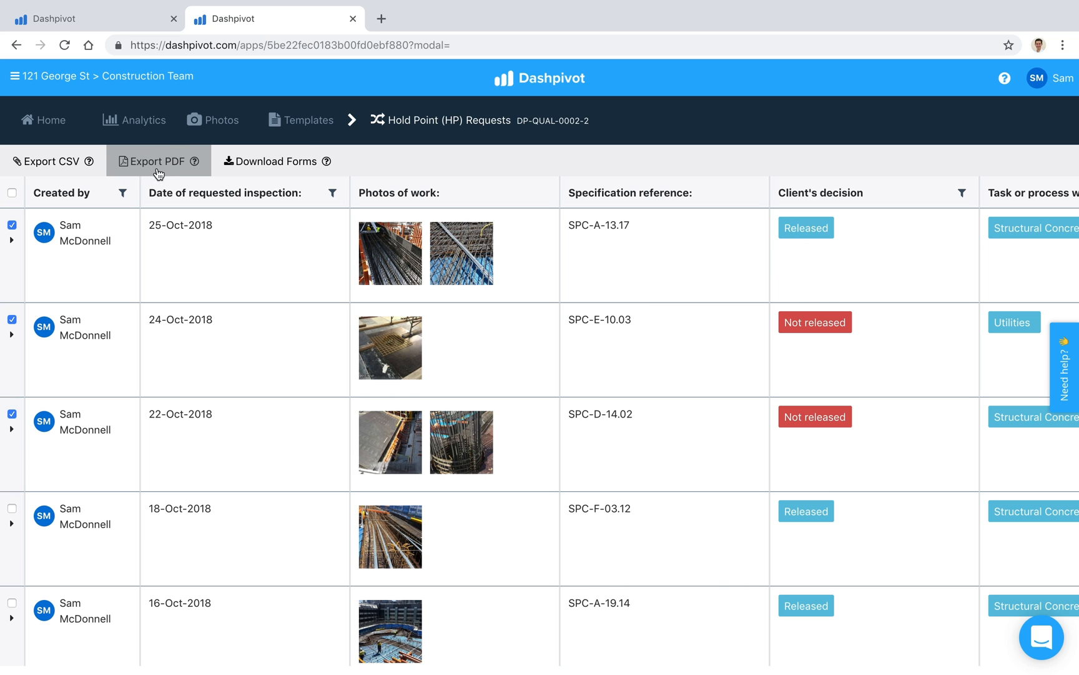
mouse_move(150, 160)
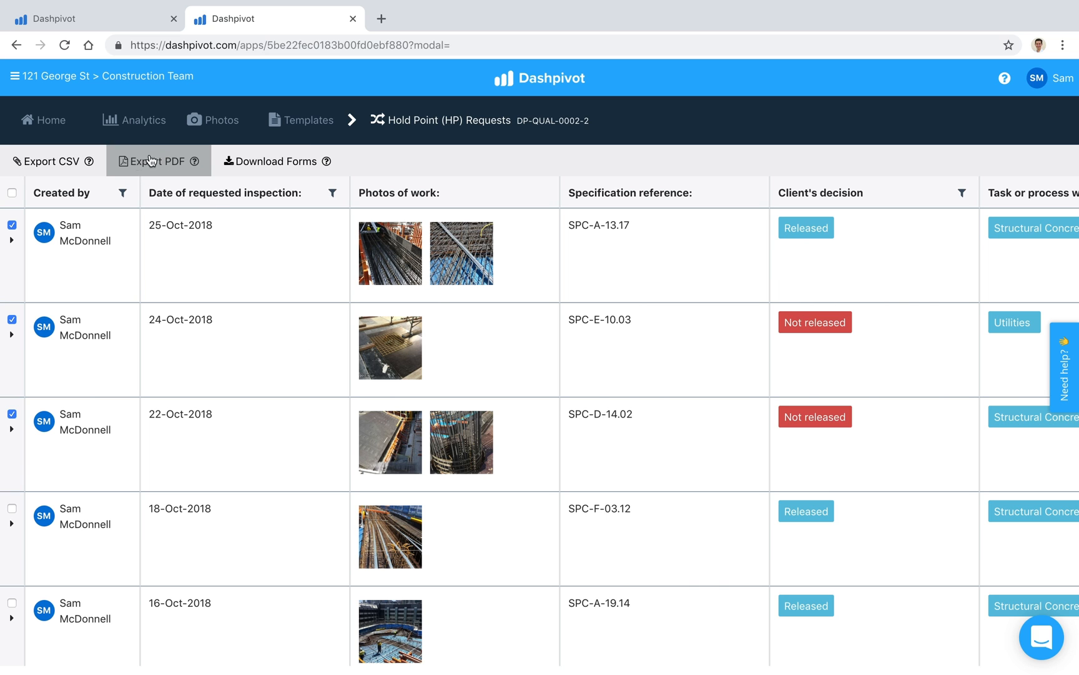
mouse_move(276, 162)
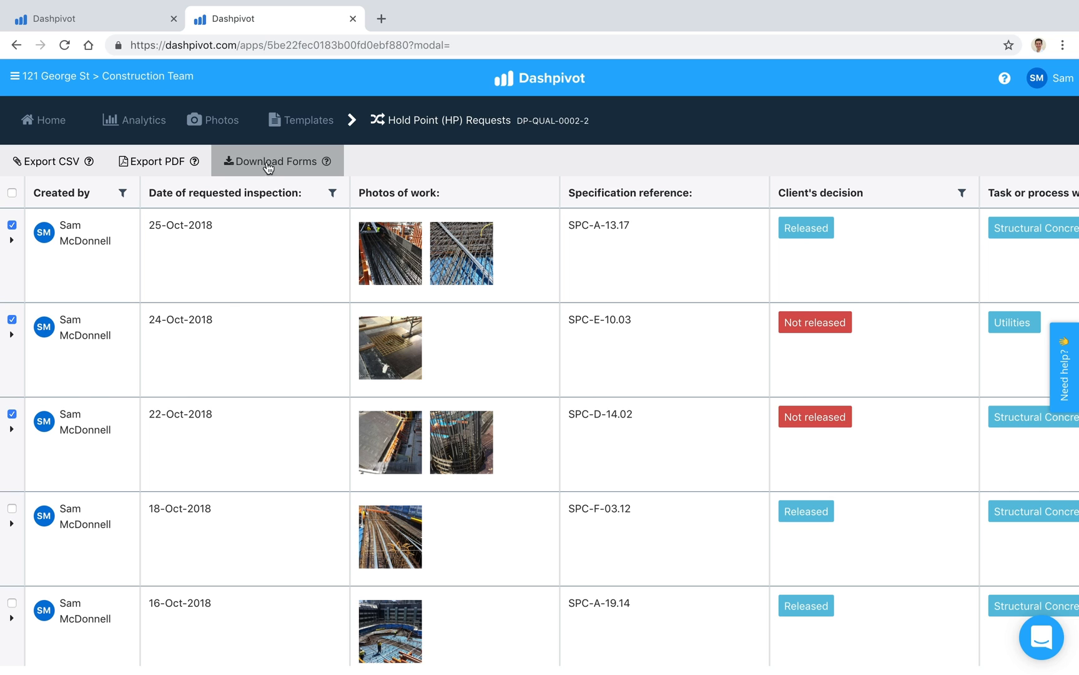
mouse_move(282, 167)
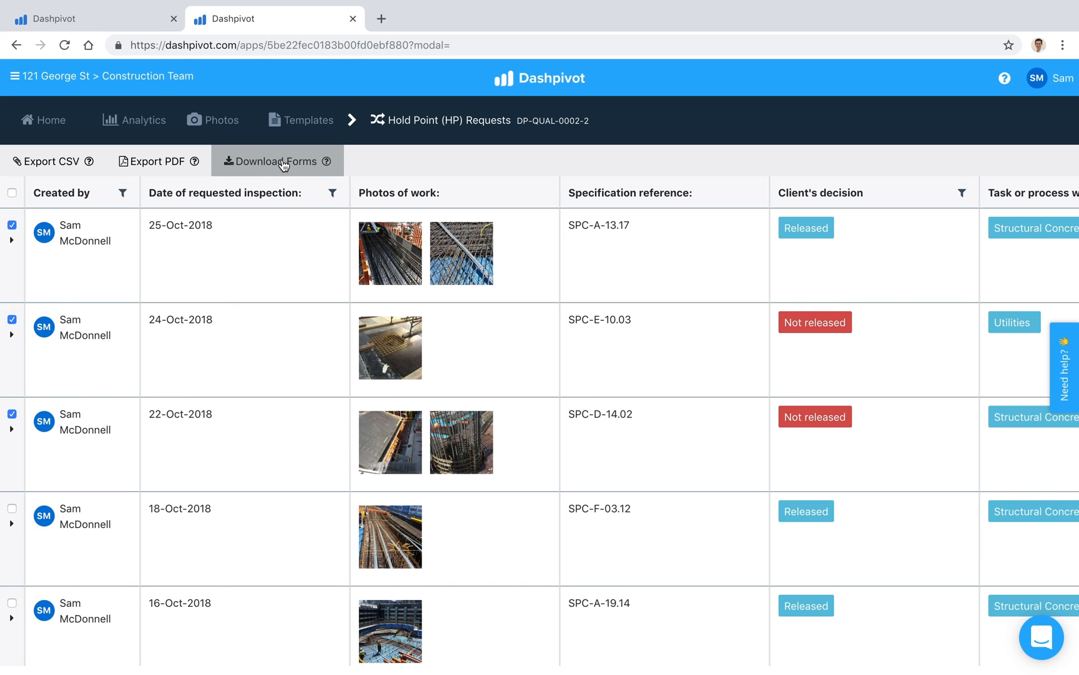
mouse_move(274, 171)
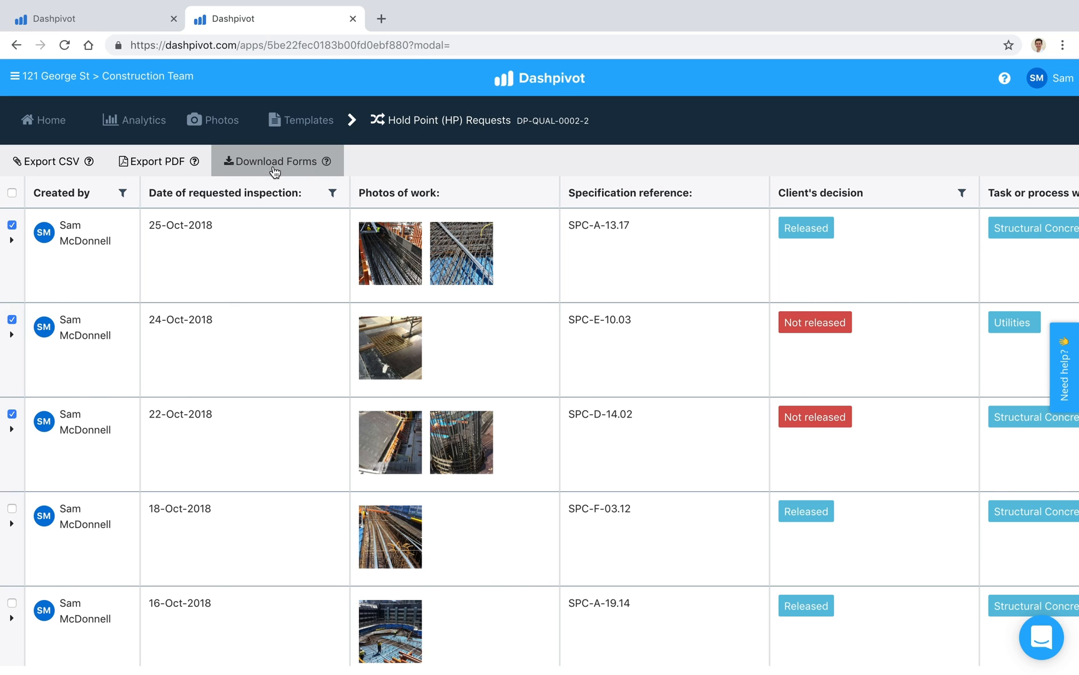
mouse_move(212, 266)
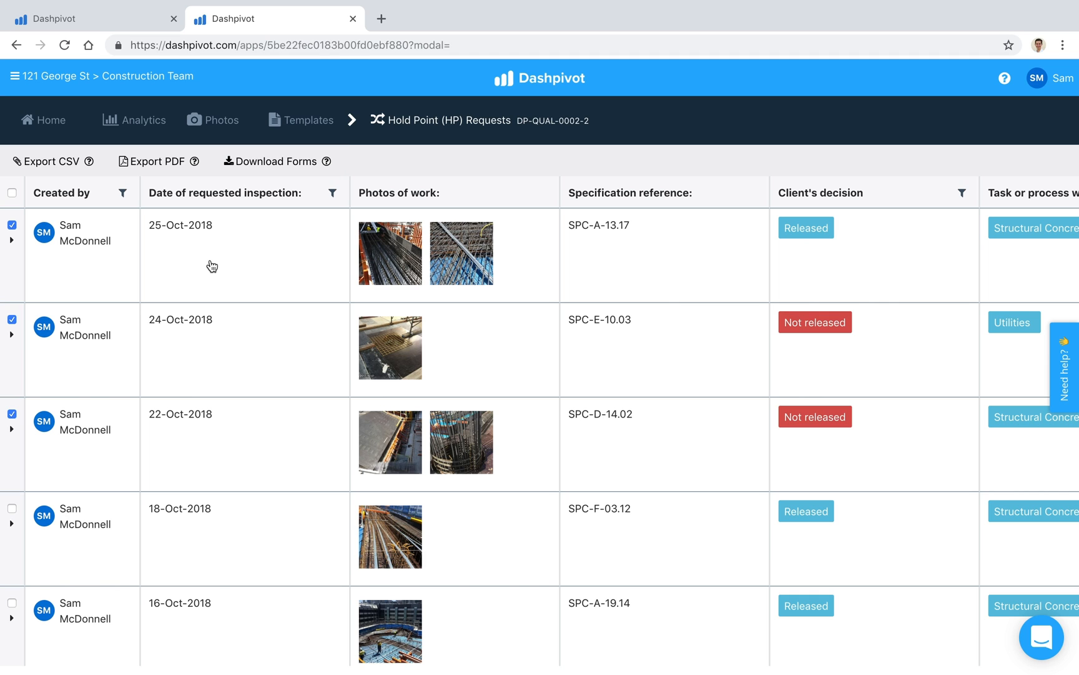
mouse_move(234, 288)
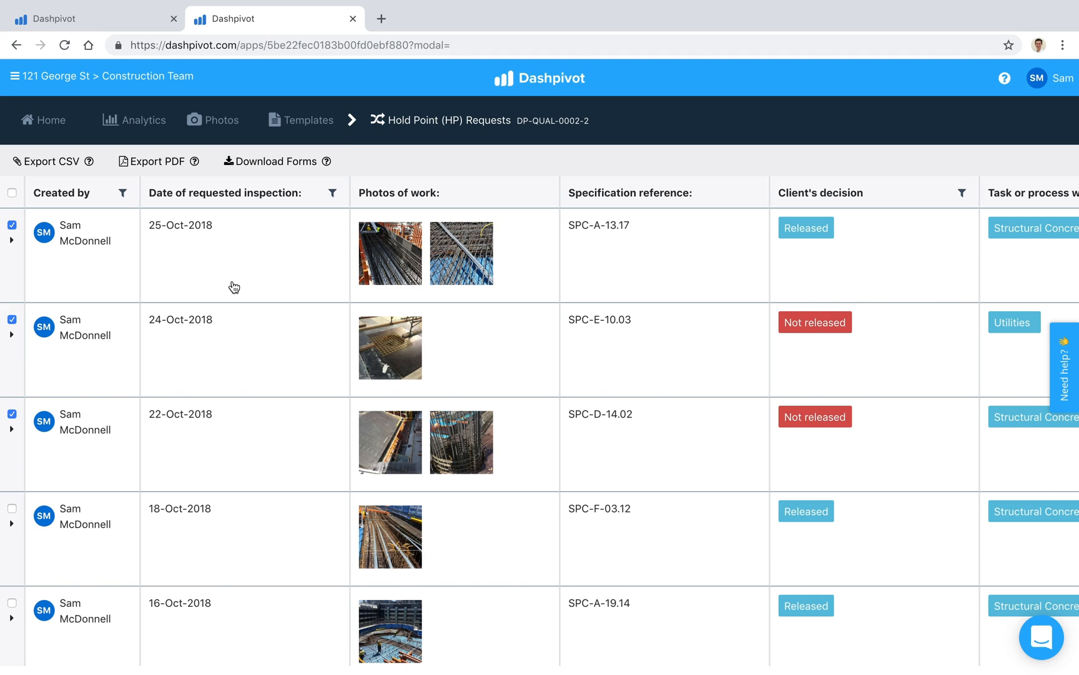
mouse_move(51, 256)
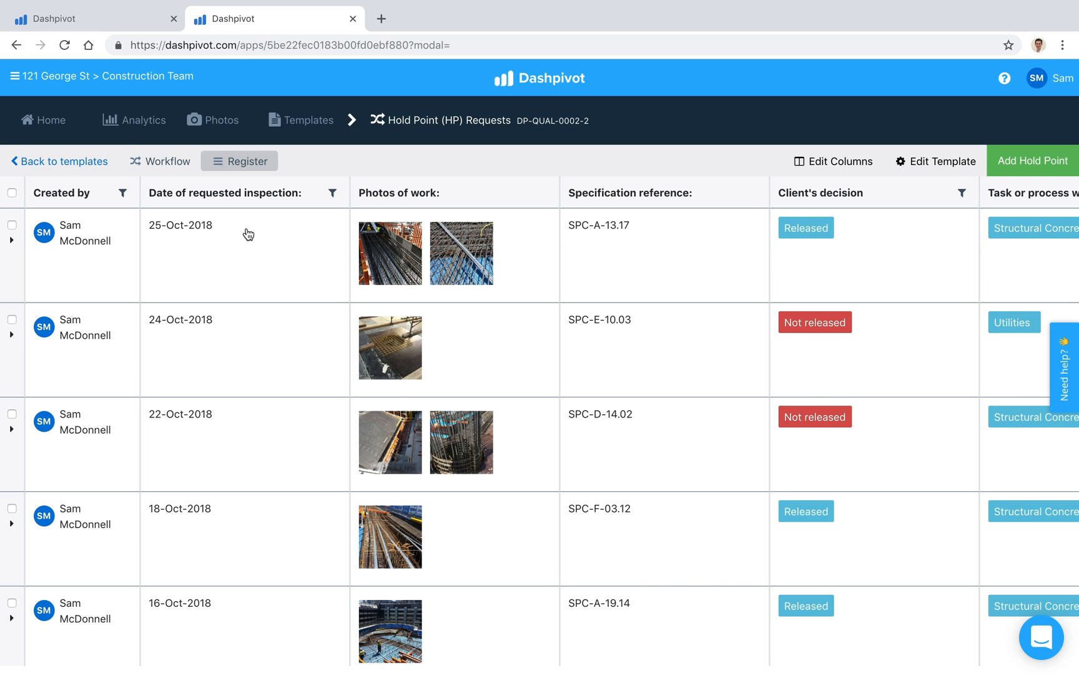
mouse_move(934, 162)
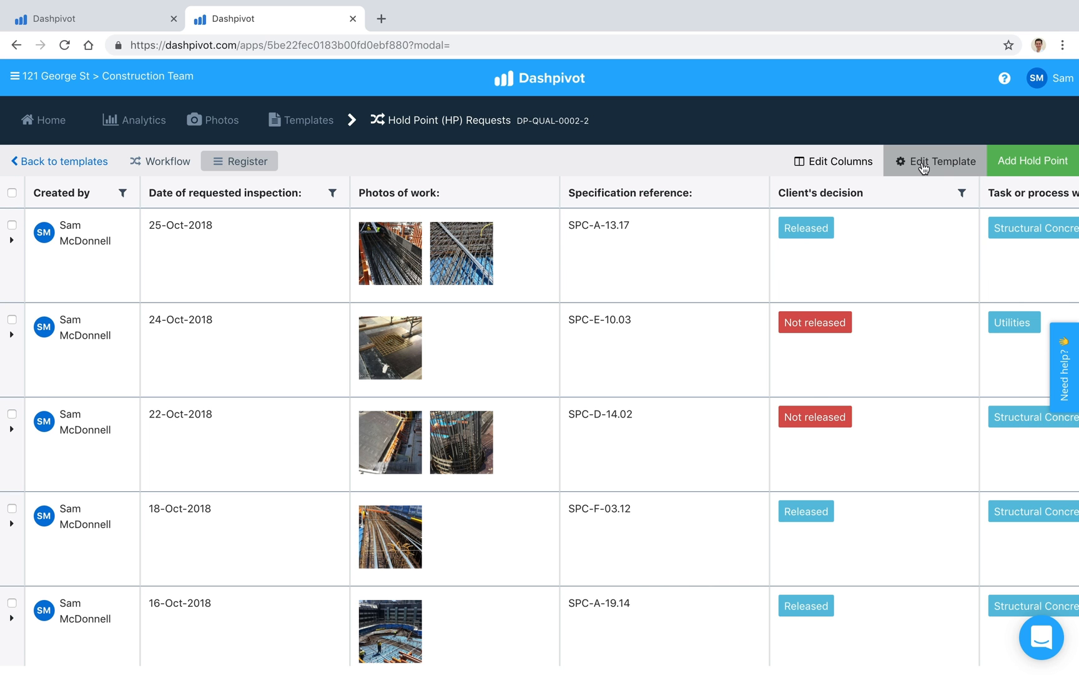
click(935, 160)
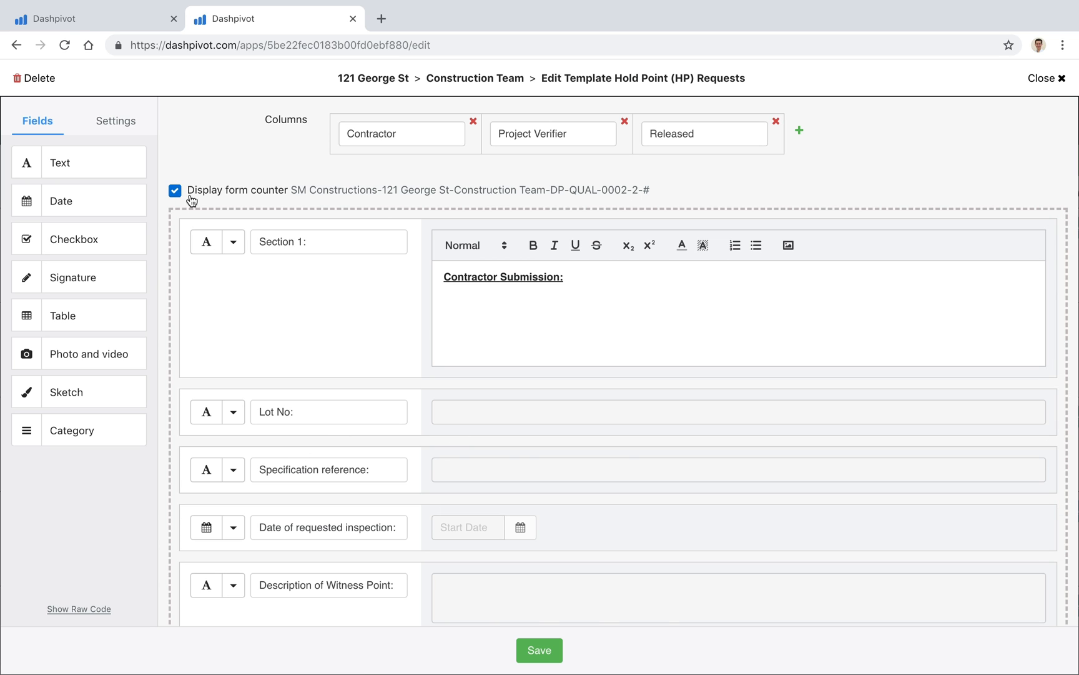
mouse_move(281, 198)
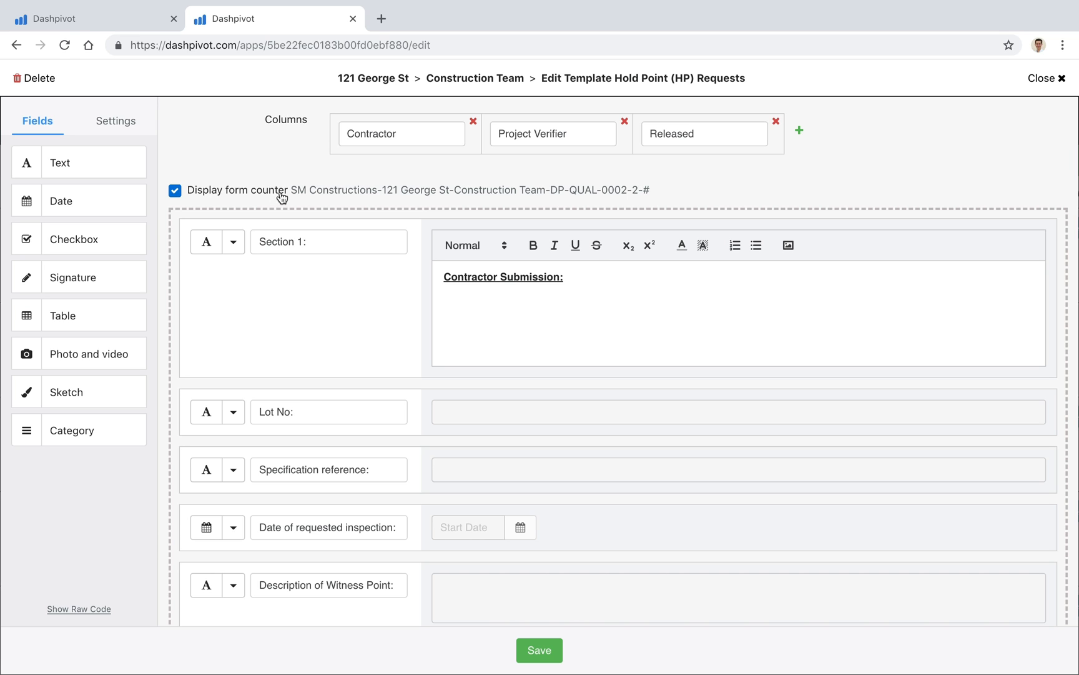
mouse_move(295, 199)
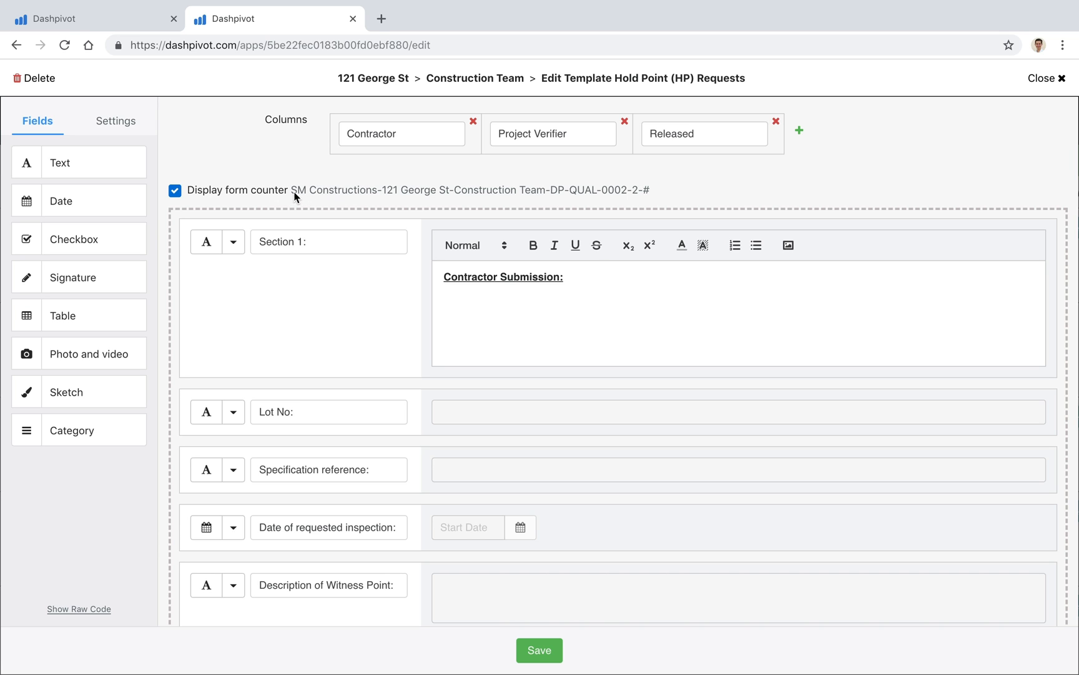
drag(291, 190, 619, 190)
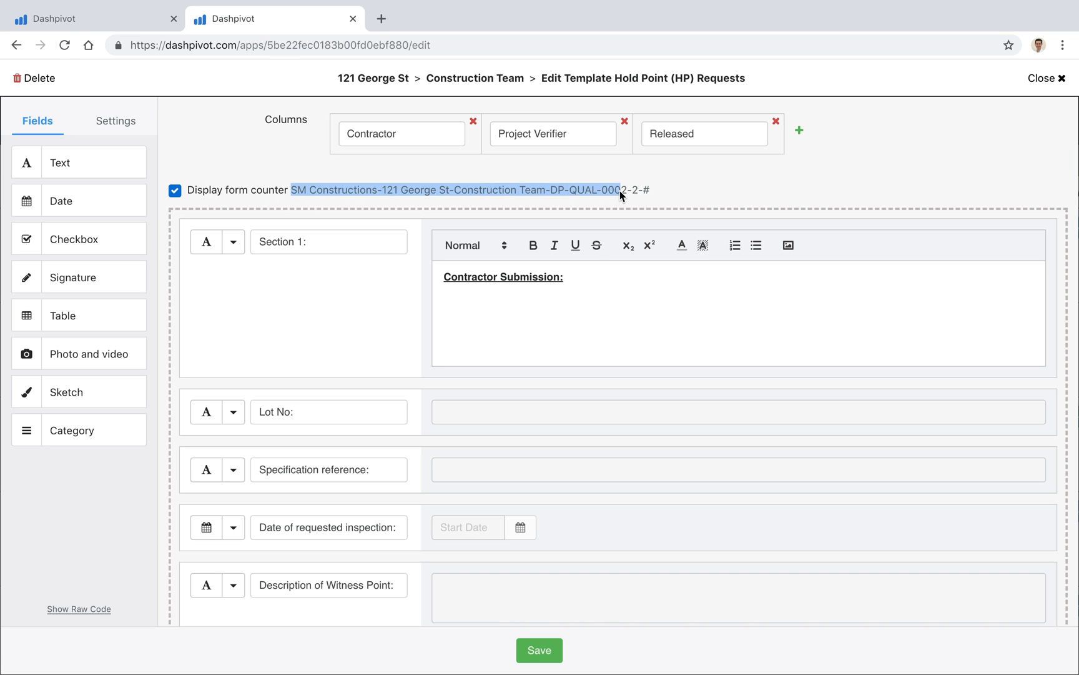
mouse_move(335, 219)
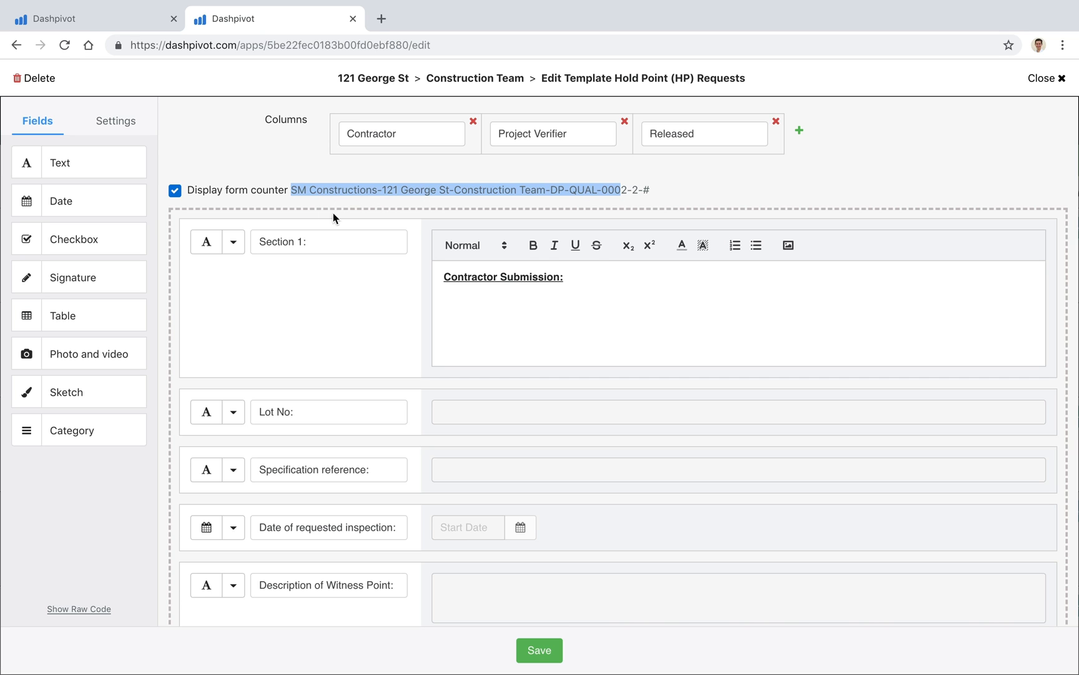
mouse_move(547, 200)
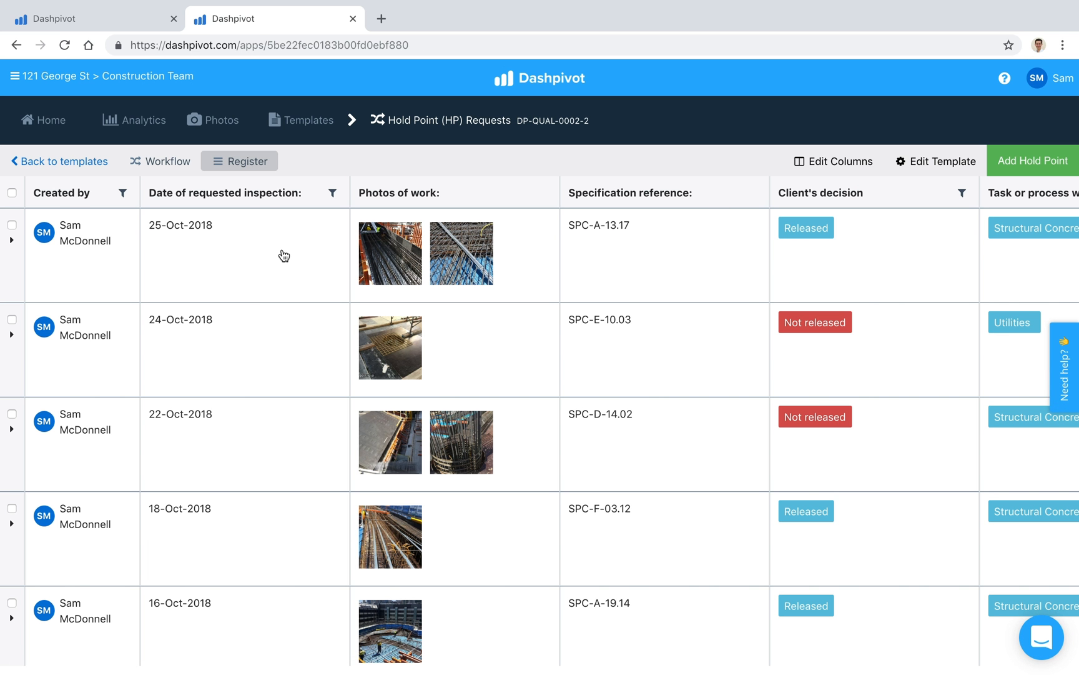
mouse_move(259, 248)
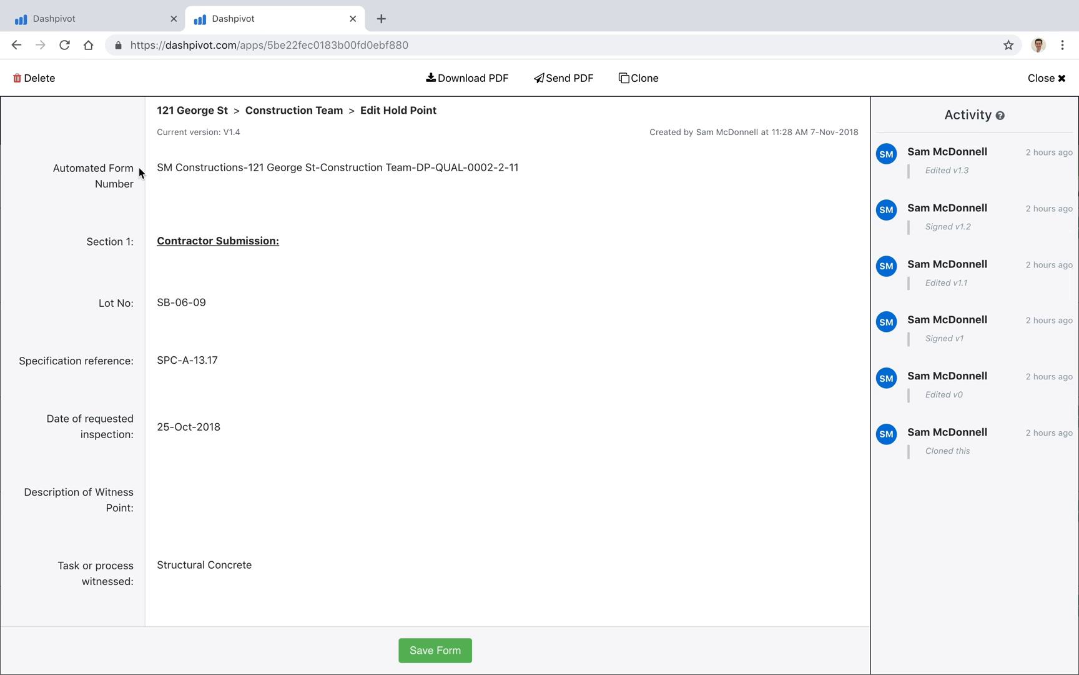
mouse_move(468, 166)
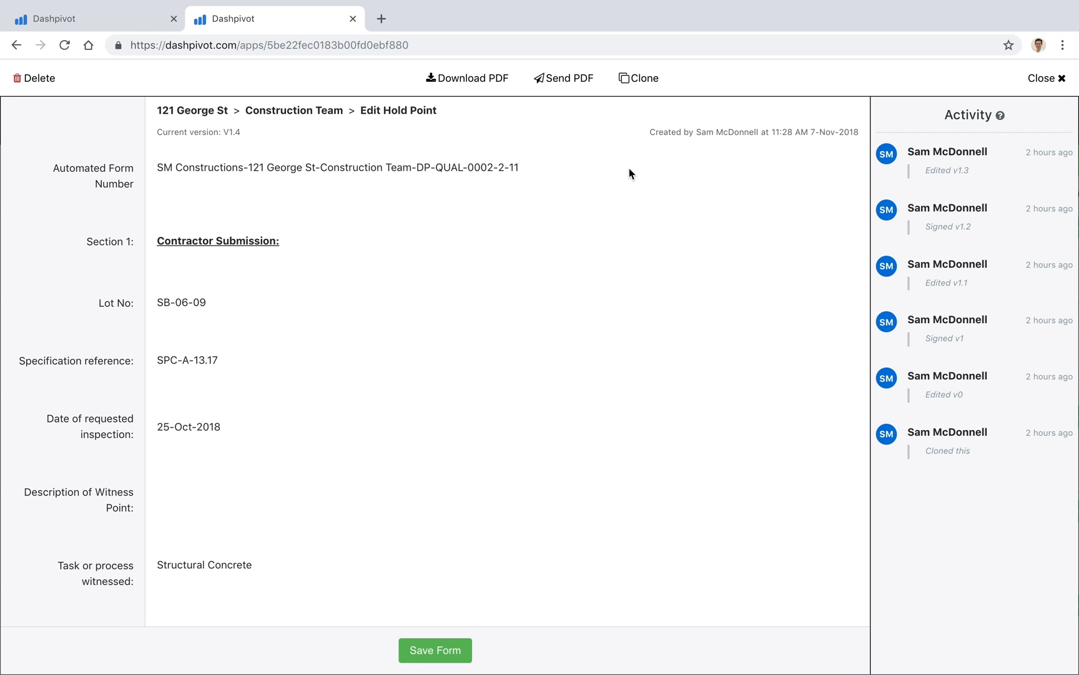
click(1047, 77)
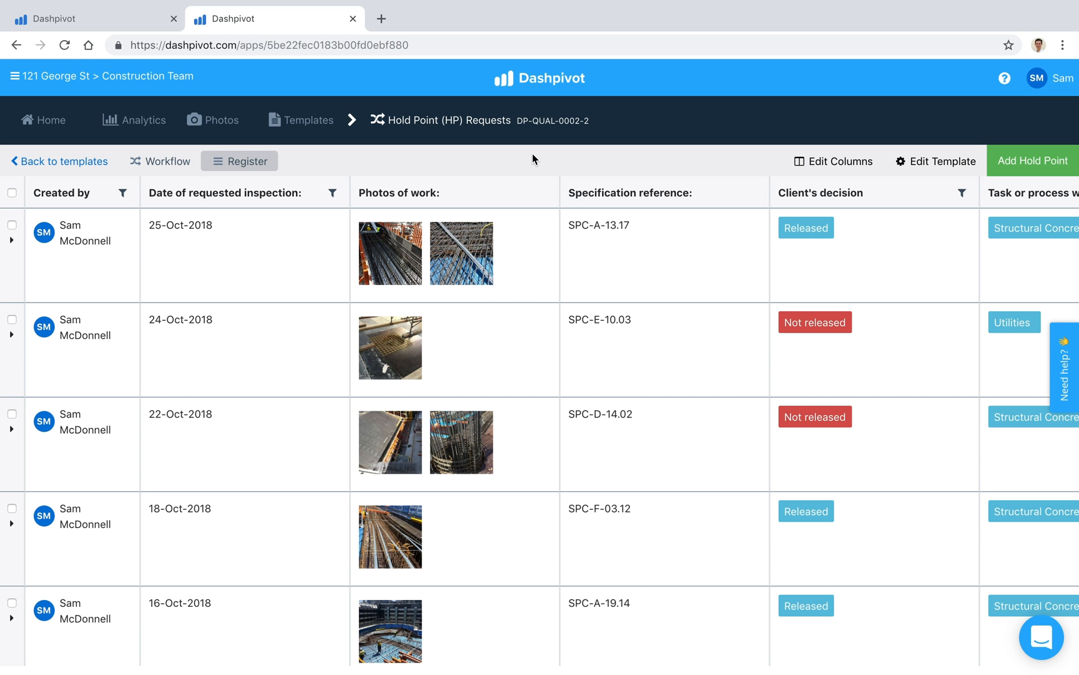
mouse_move(474, 170)
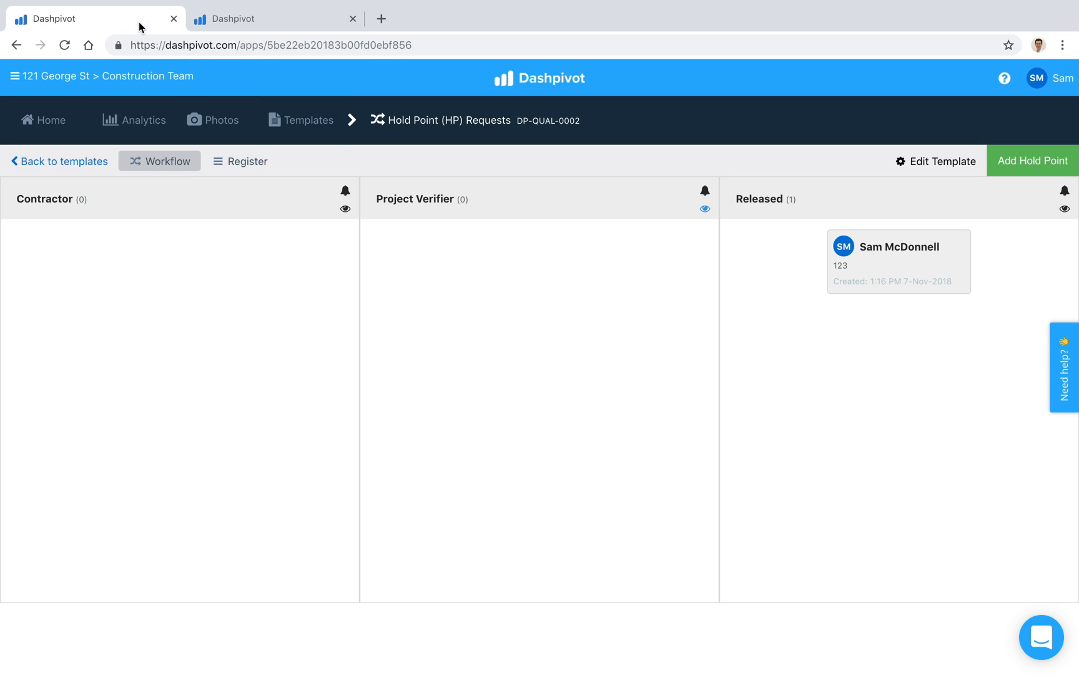
Return to the team's template list and bring up the Add template choices.
click(59, 161)
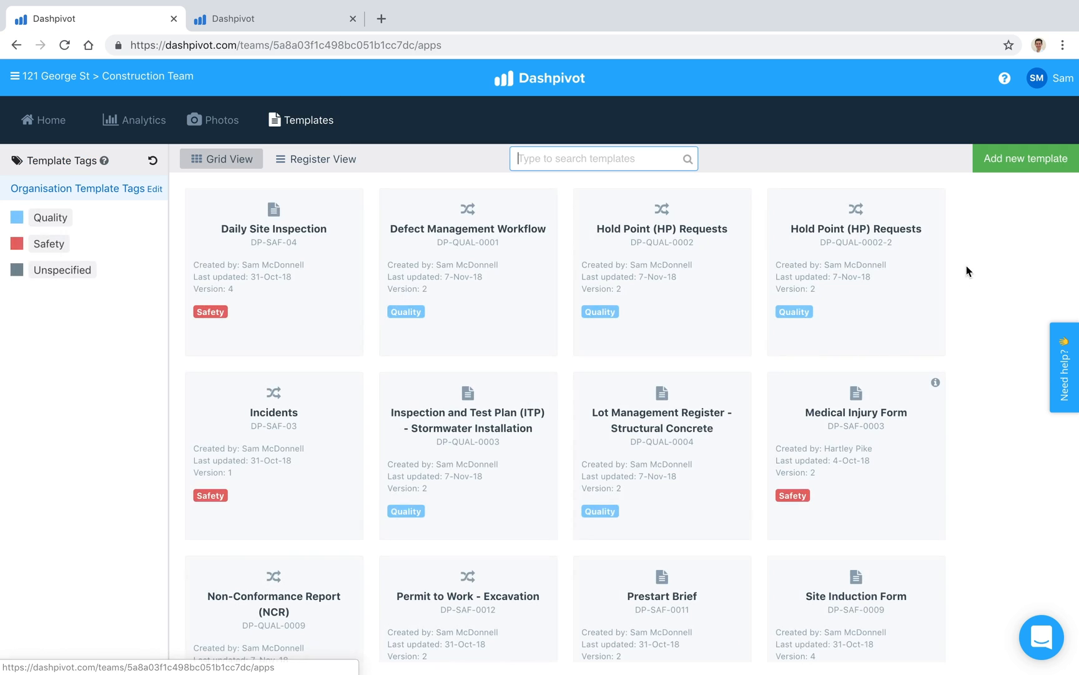
click(1024, 159)
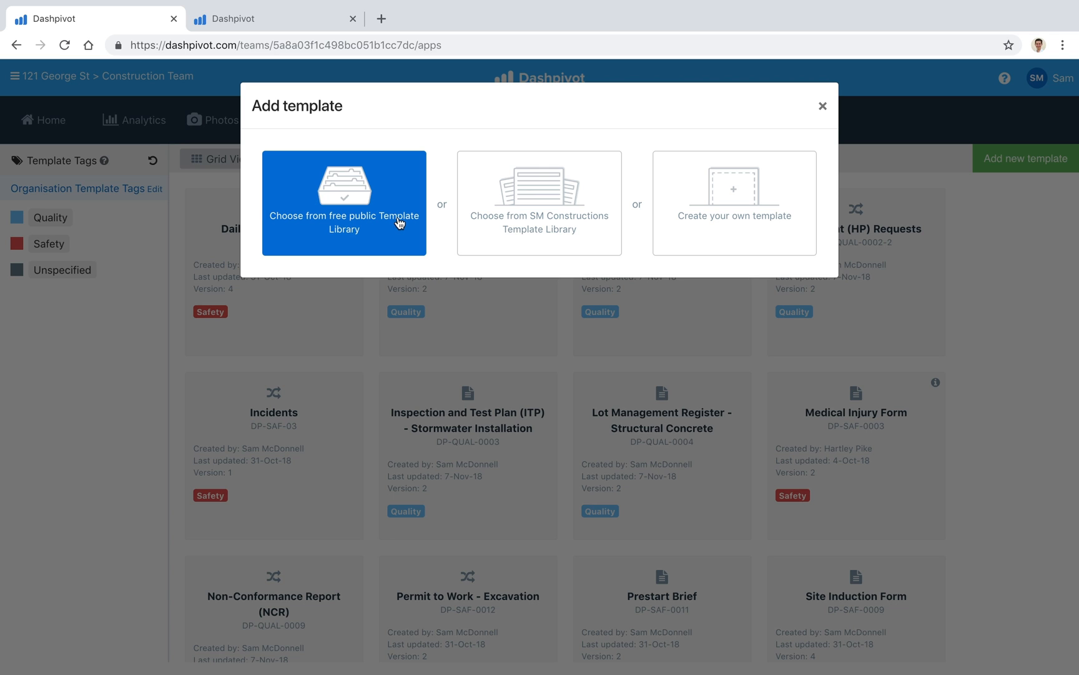
mouse_move(395, 184)
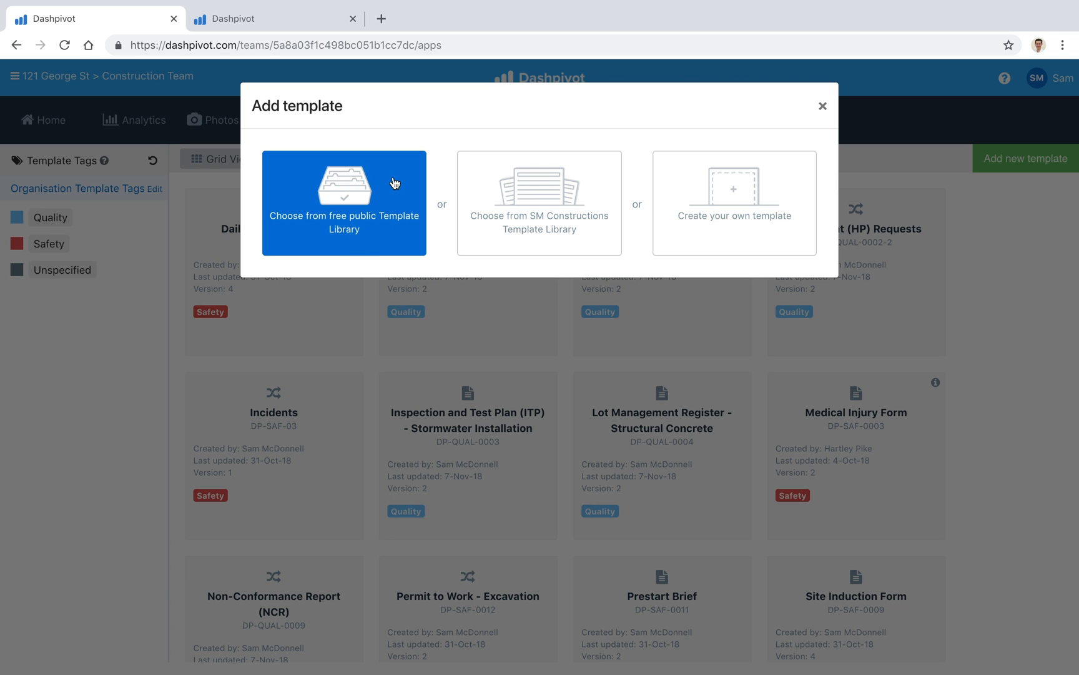